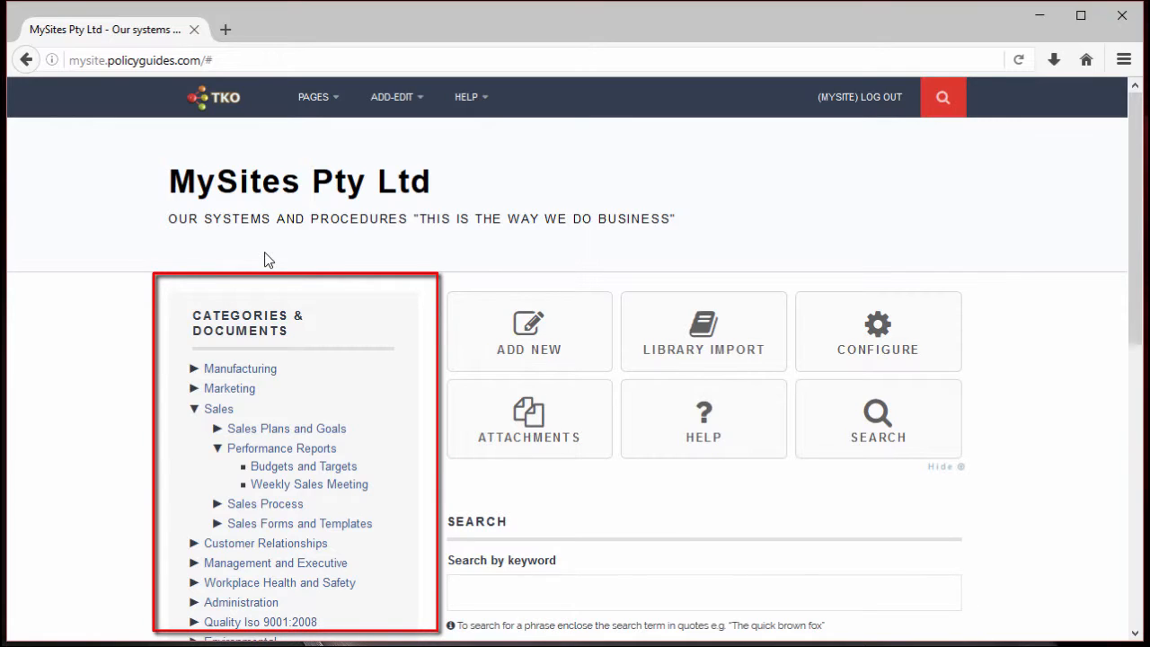
mouse_move(365, 340)
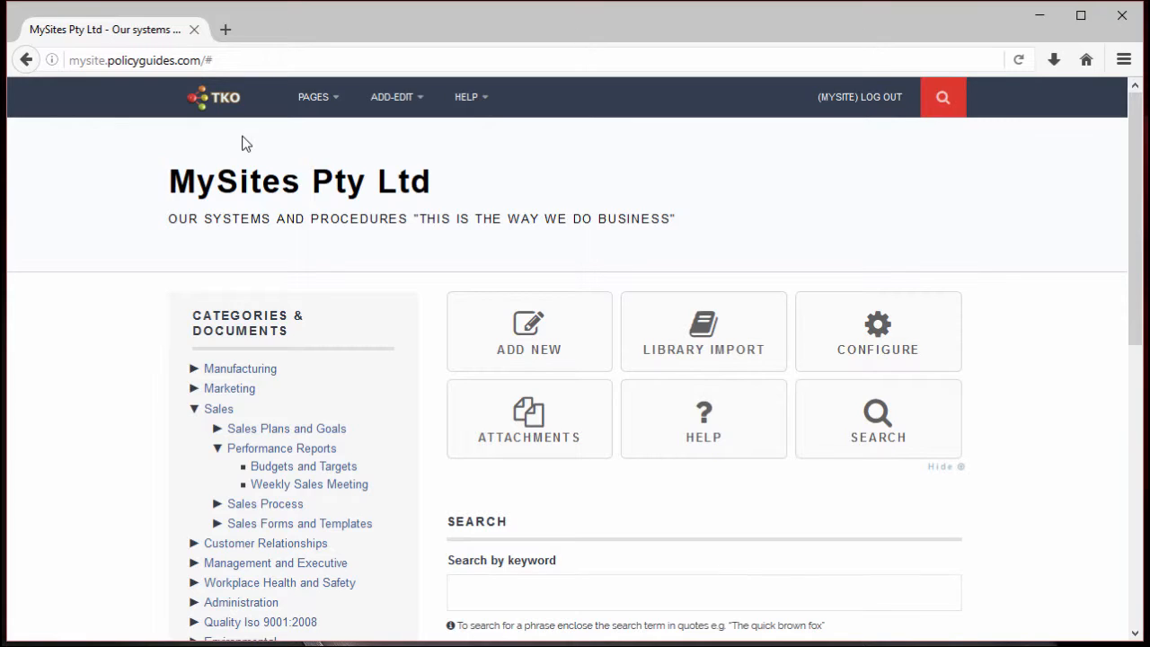
mouse_move(319, 334)
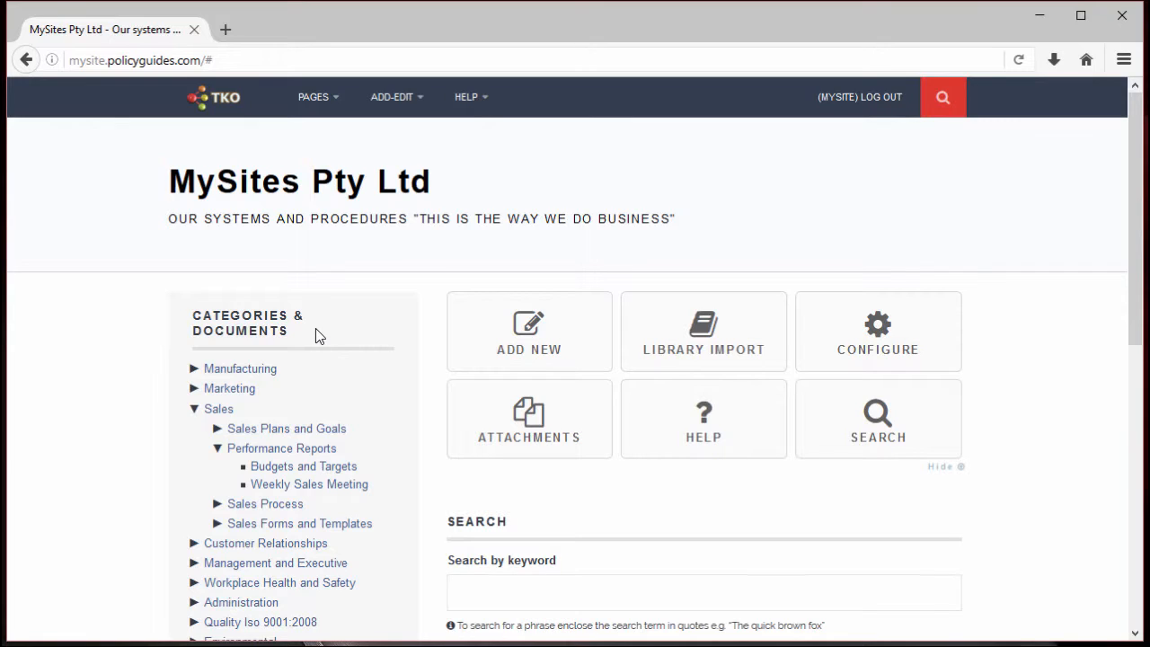
mouse_move(305, 364)
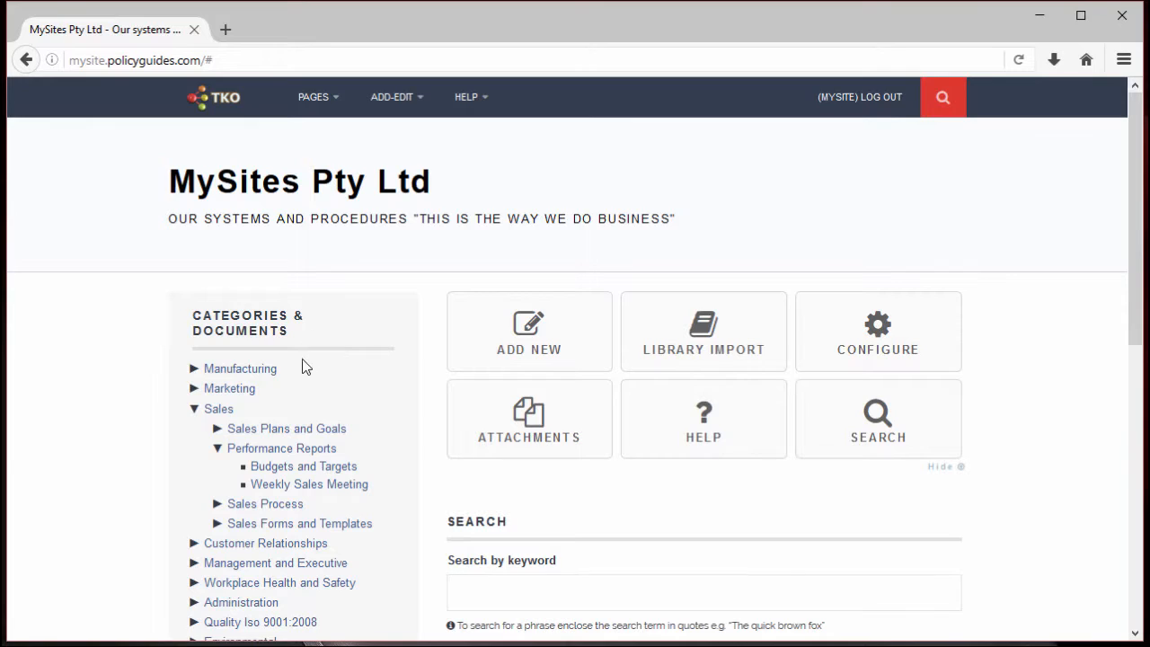
mouse_move(284, 382)
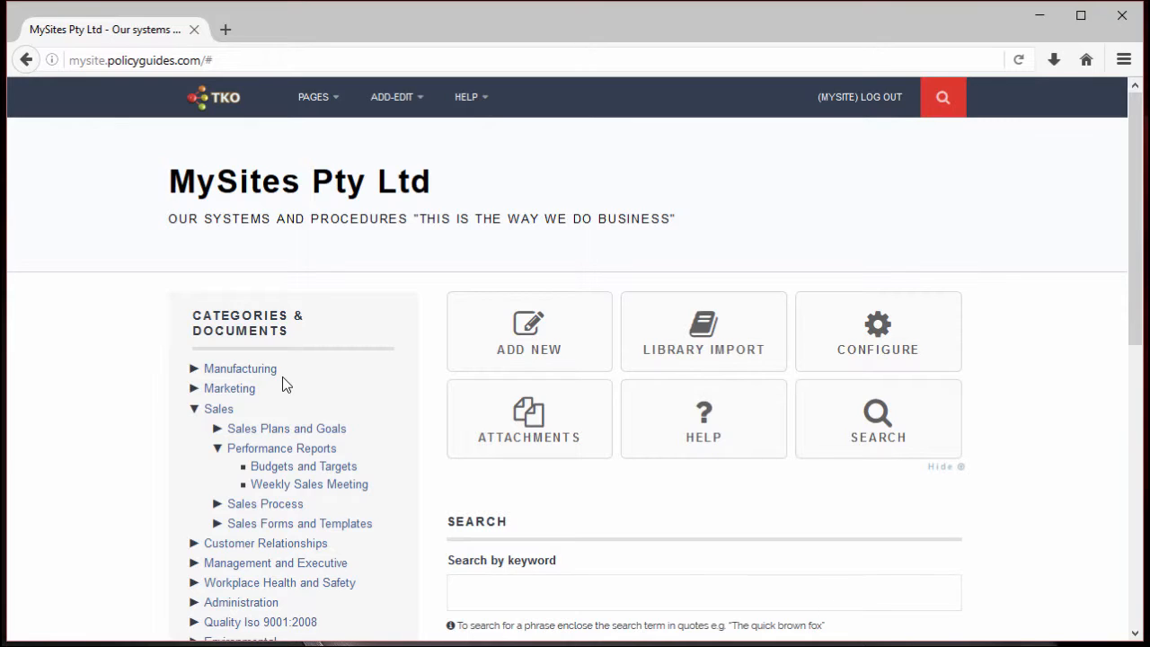
mouse_move(278, 422)
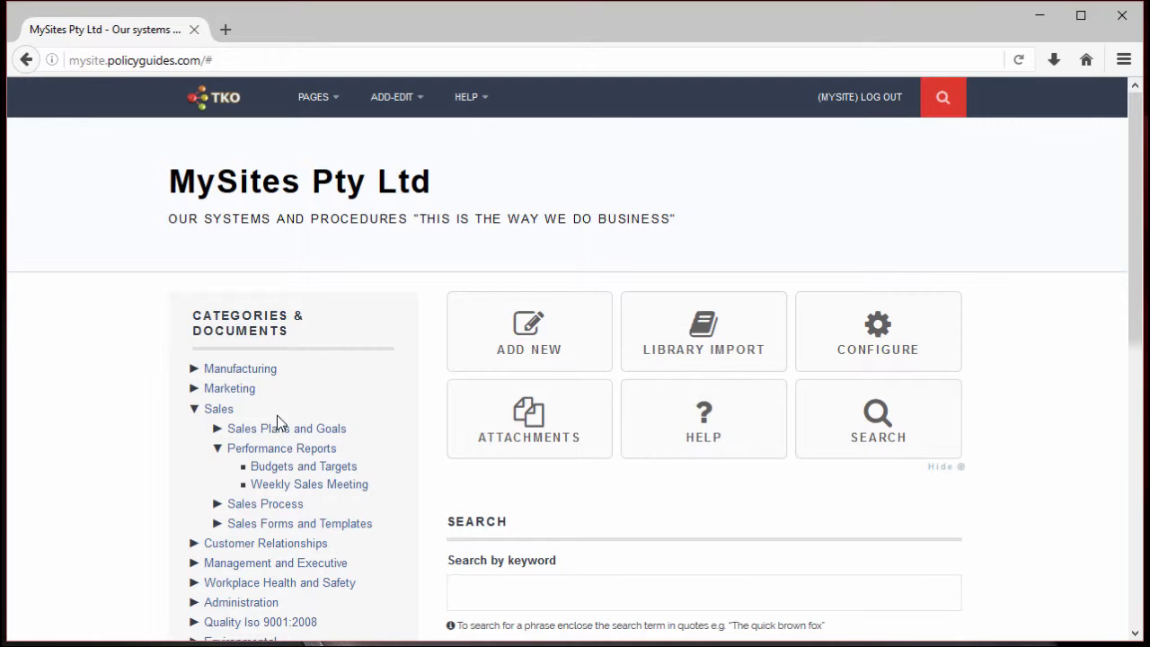
mouse_move(274, 385)
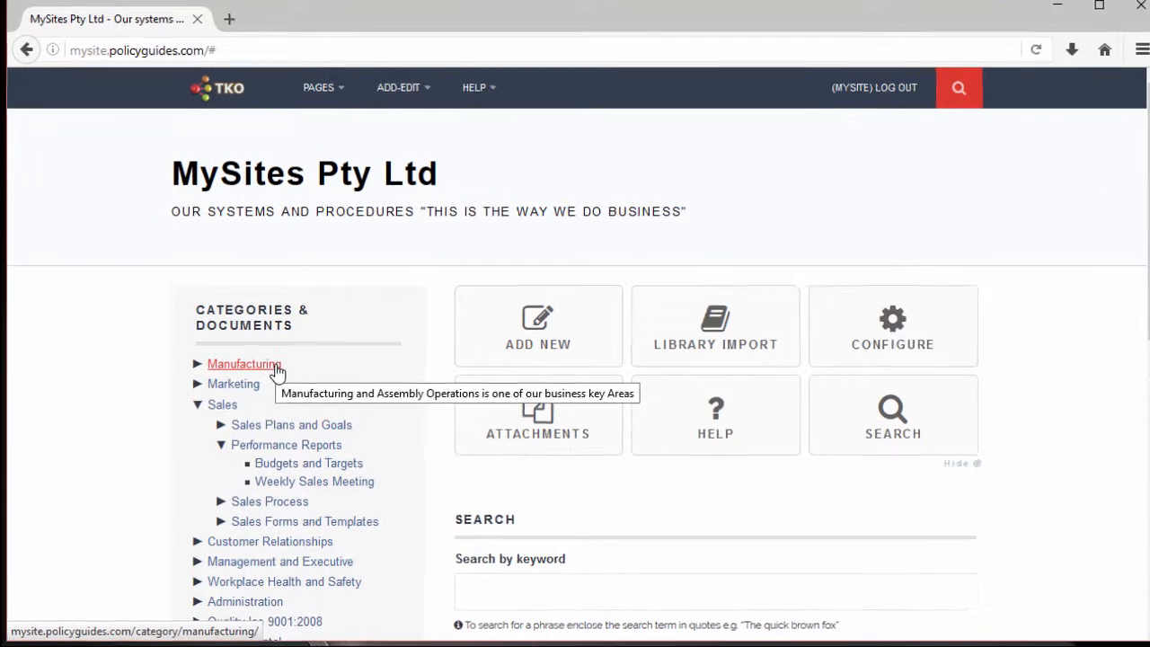
Bring up the Choose action menu for the Manufacturing category.
click(244, 363)
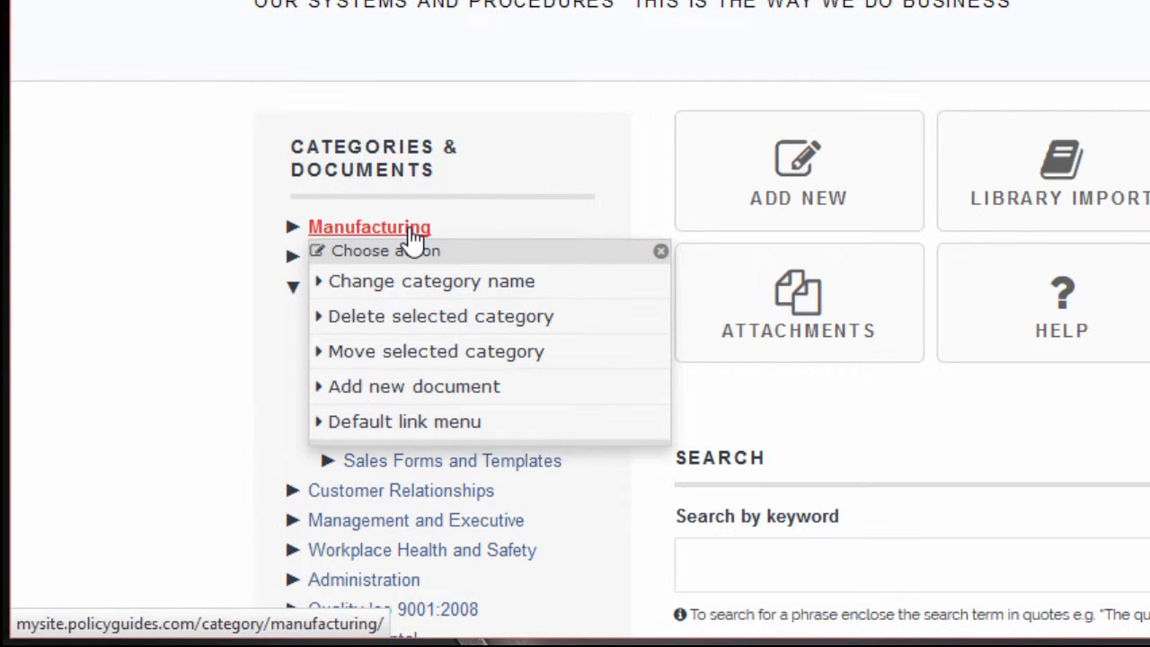
mouse_move(621, 302)
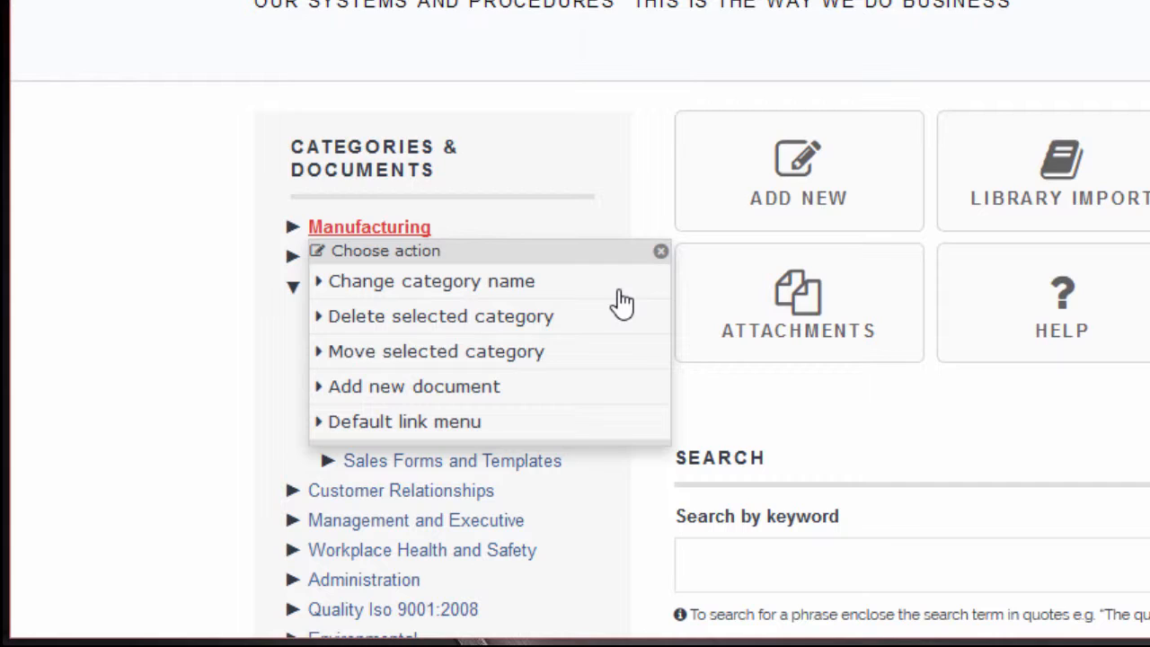
mouse_move(618, 324)
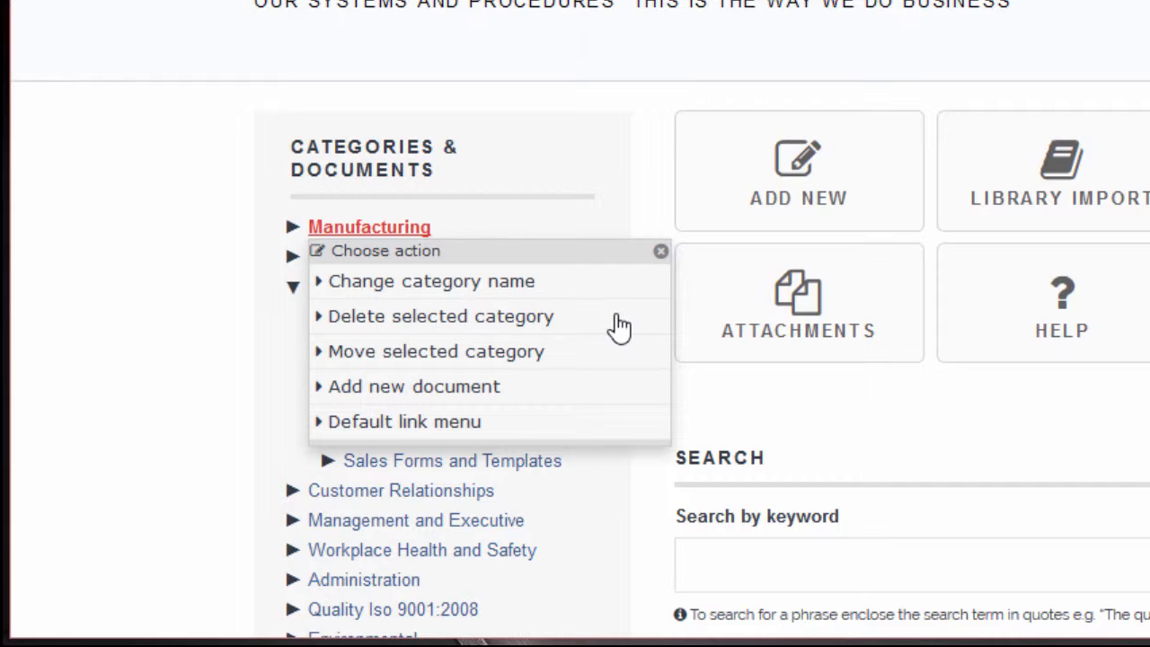
mouse_move(618, 368)
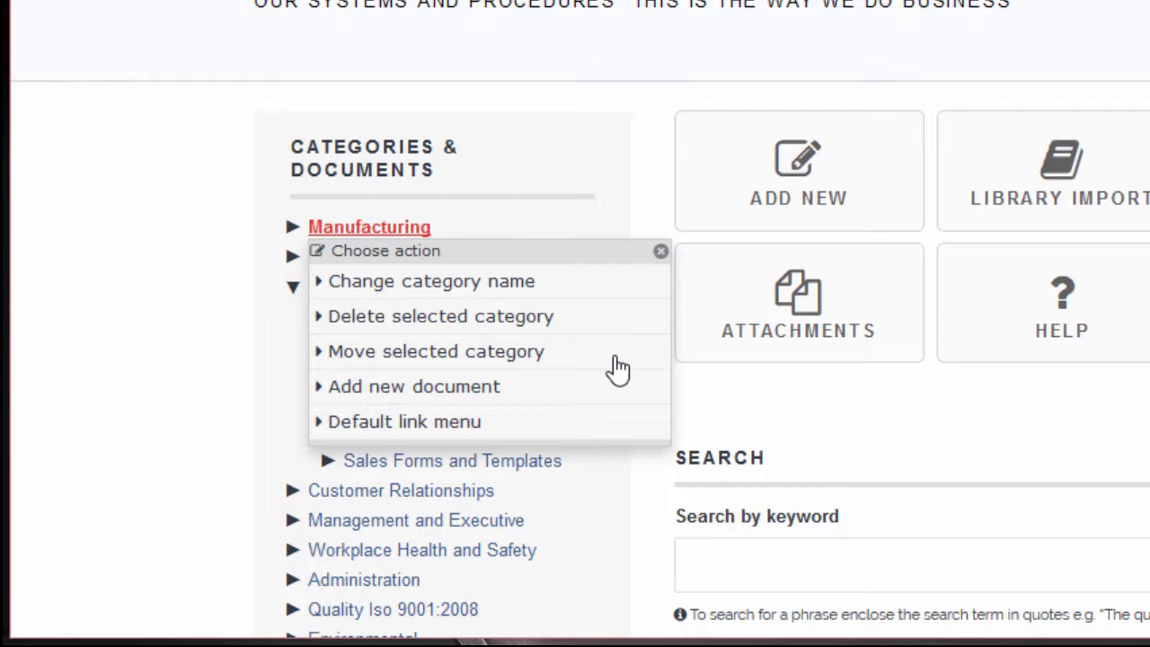
mouse_move(618, 395)
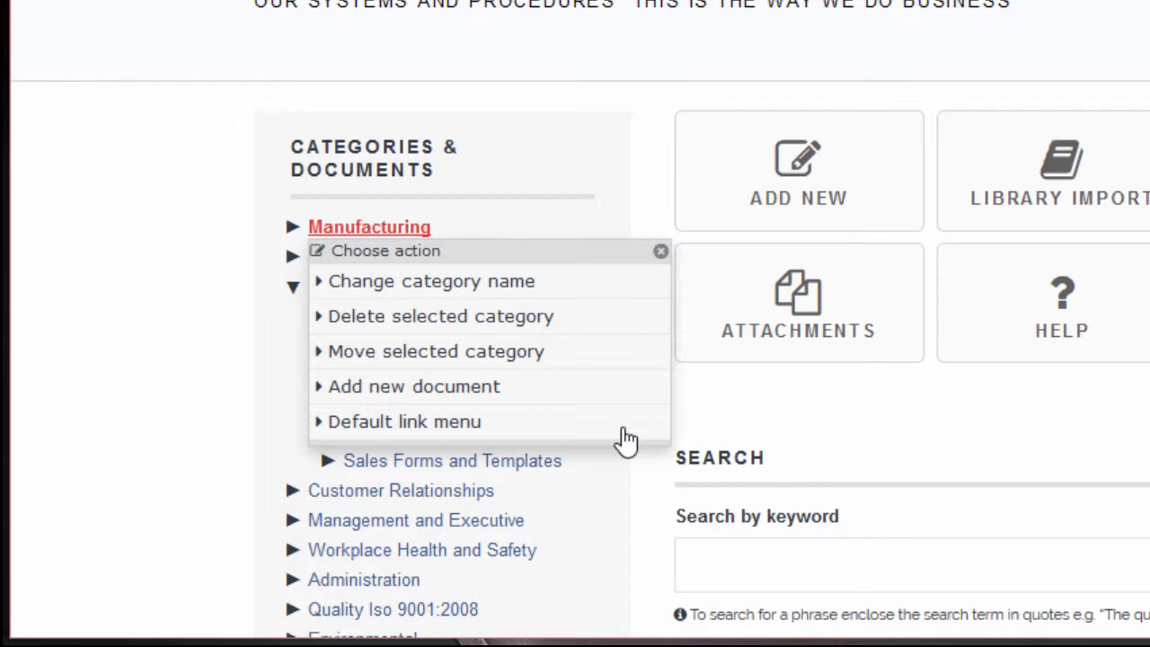
mouse_move(578, 371)
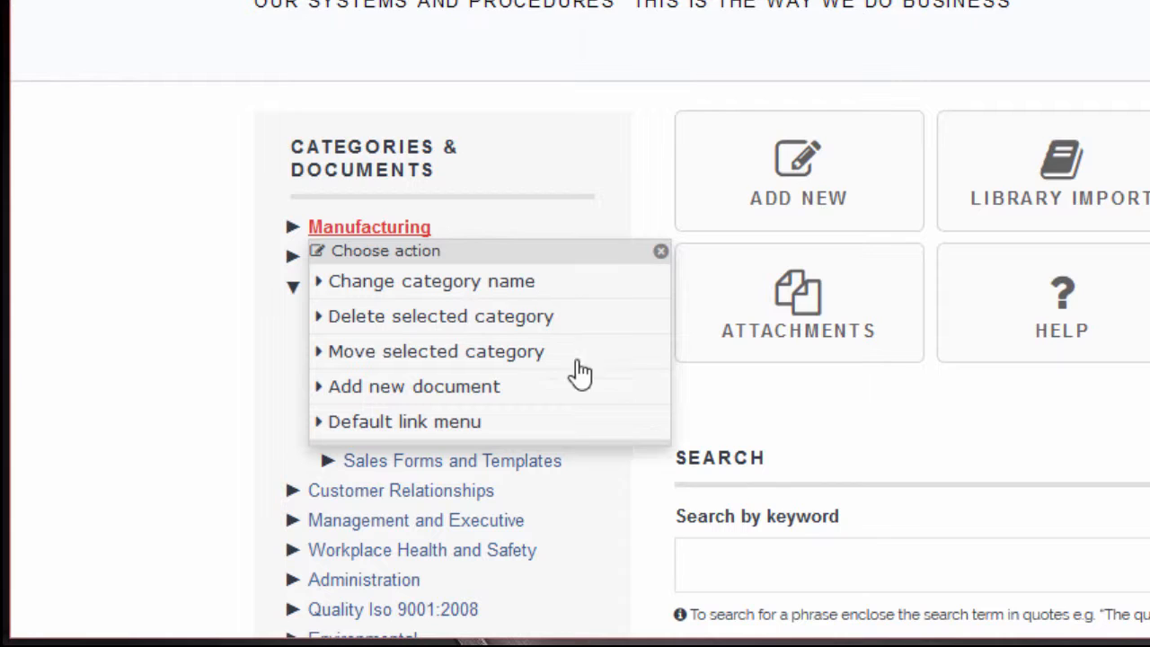
Rename the Manufacturing category to 'Manufacturing 2' and save it.
click(428, 280)
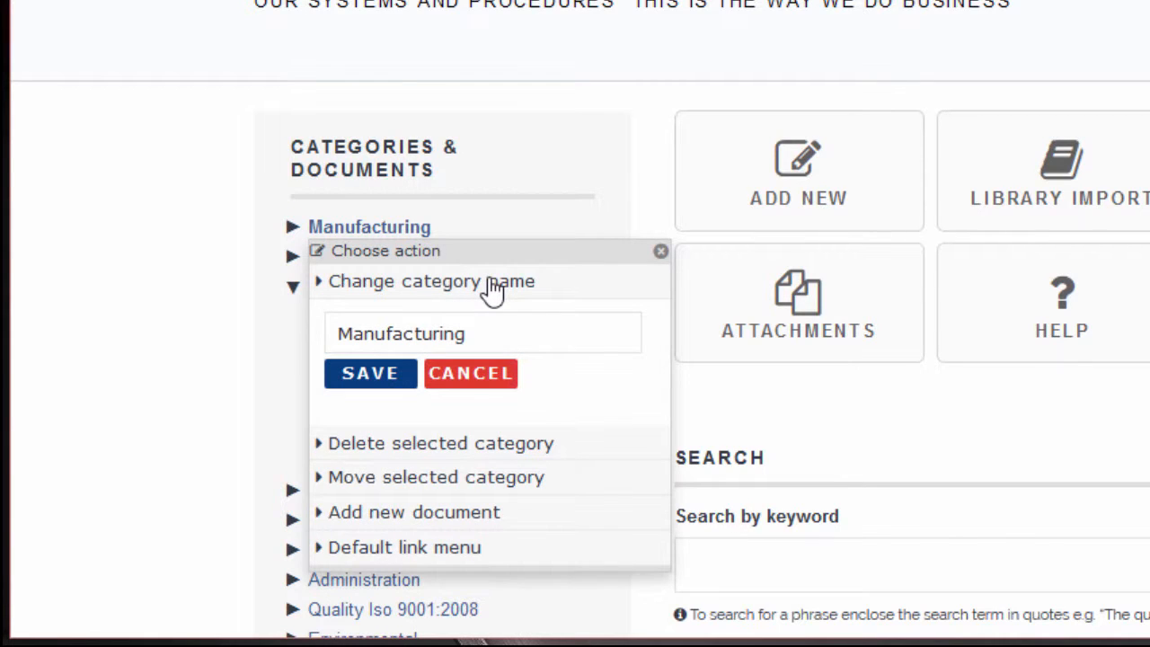
click(499, 332)
text( 2)
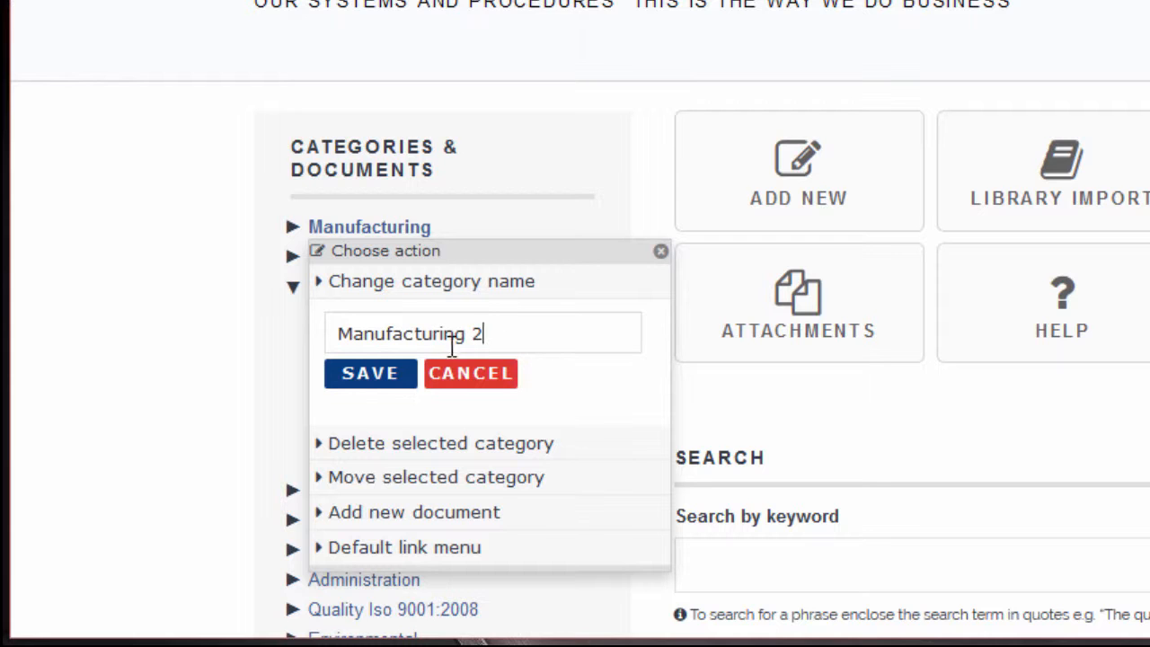
click(370, 374)
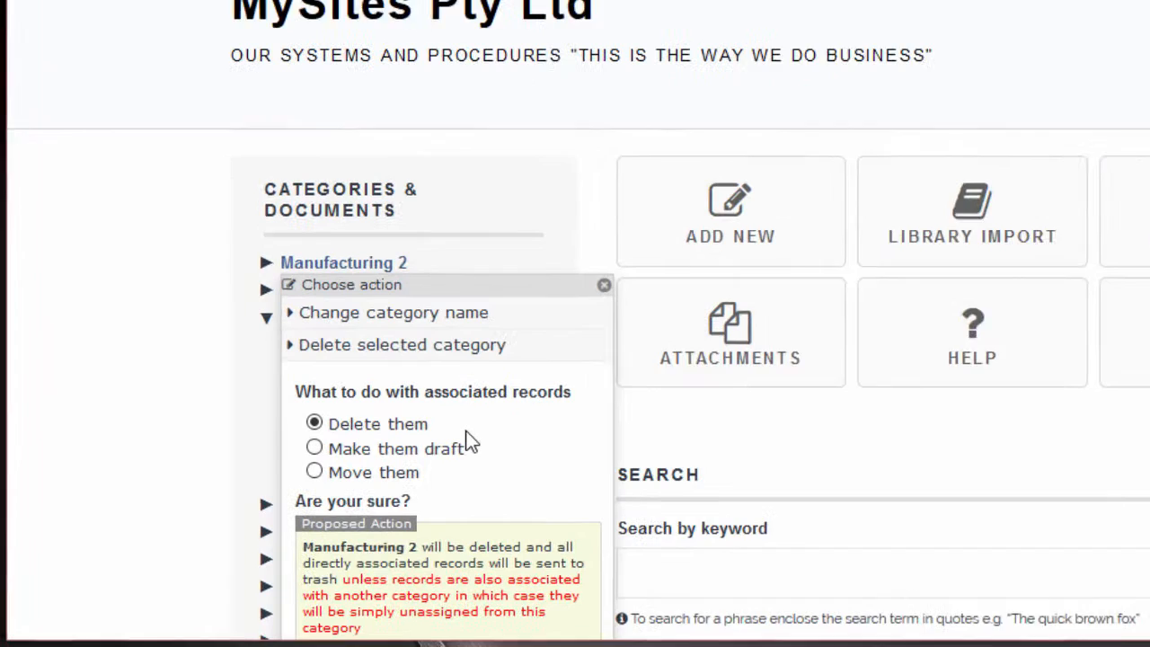
Delete the Manufacturing 2 category, choosing to delete its associated records rather than move them.
scroll(down, 3)
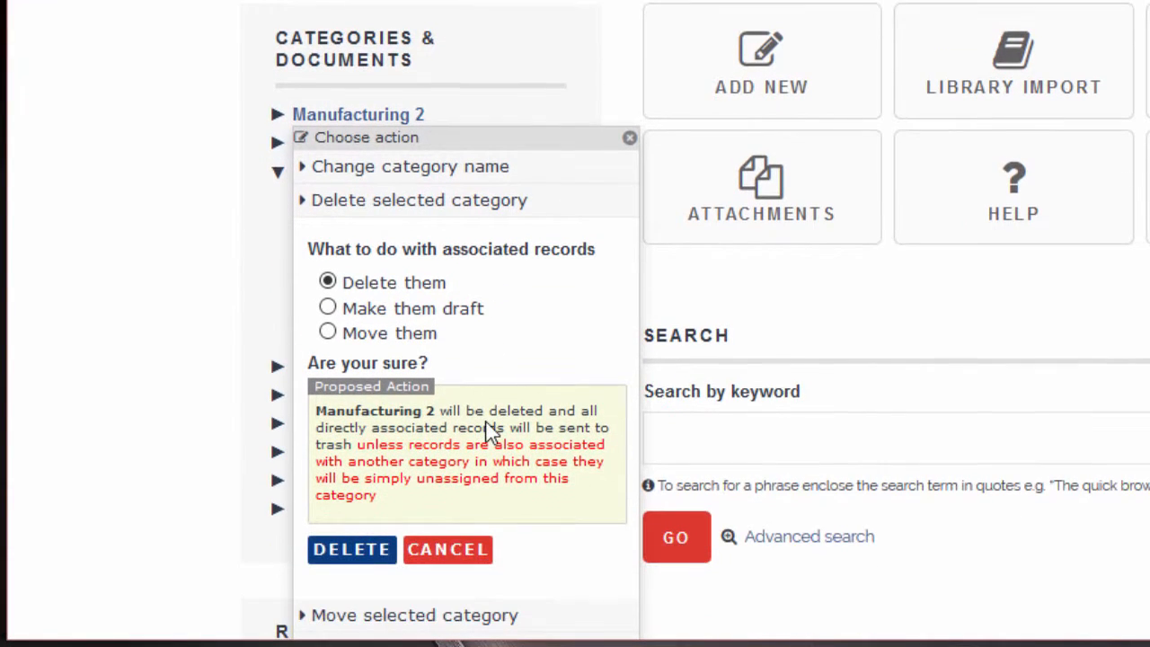
mouse_move(467, 302)
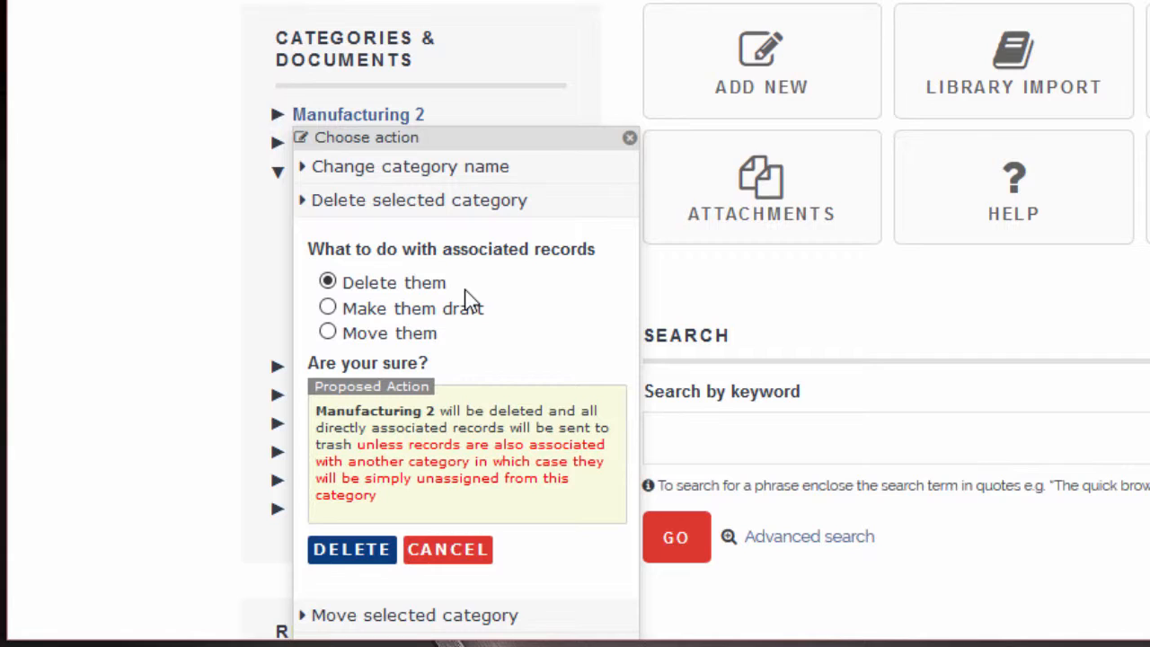
mouse_move(496, 326)
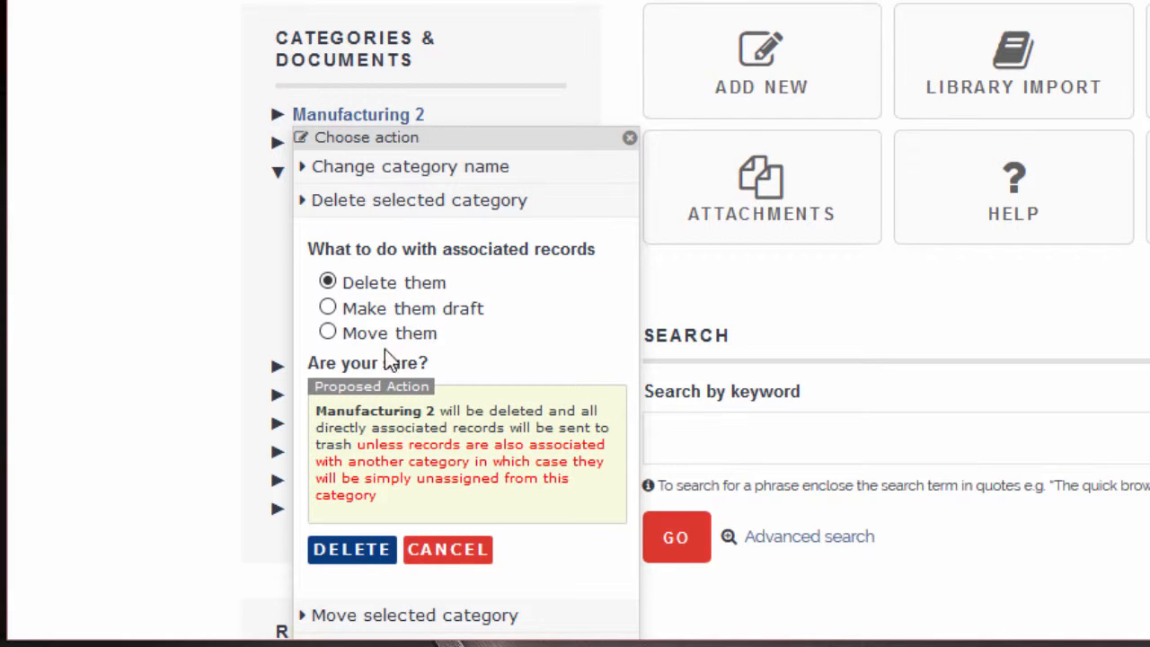
click(327, 332)
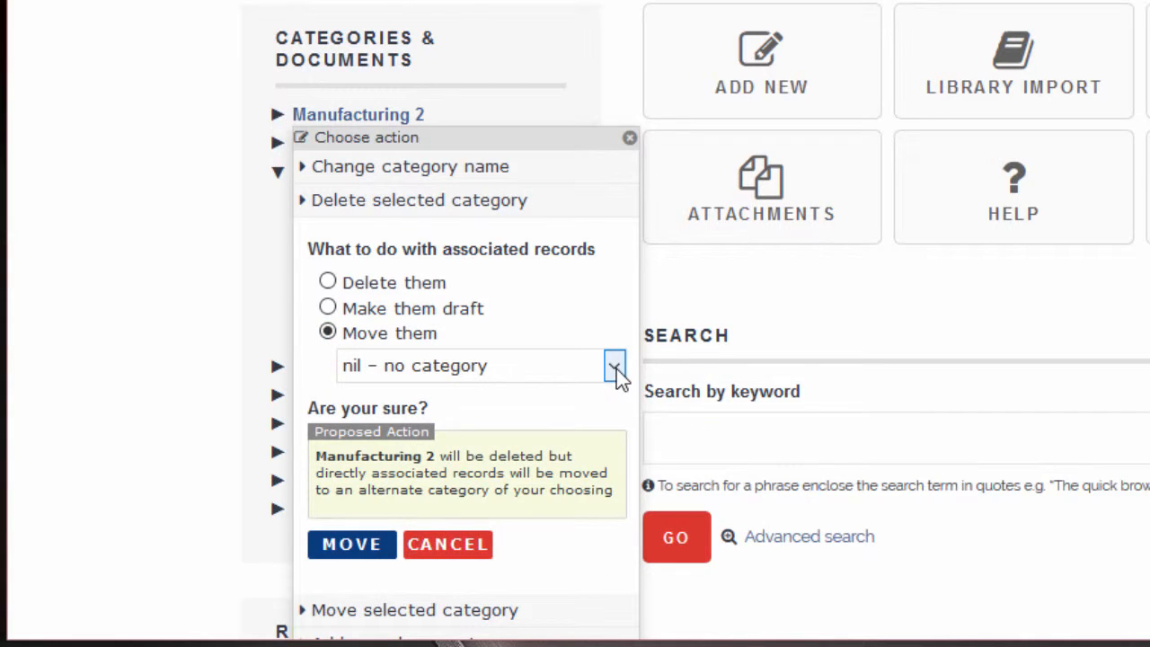
mouse_move(468, 334)
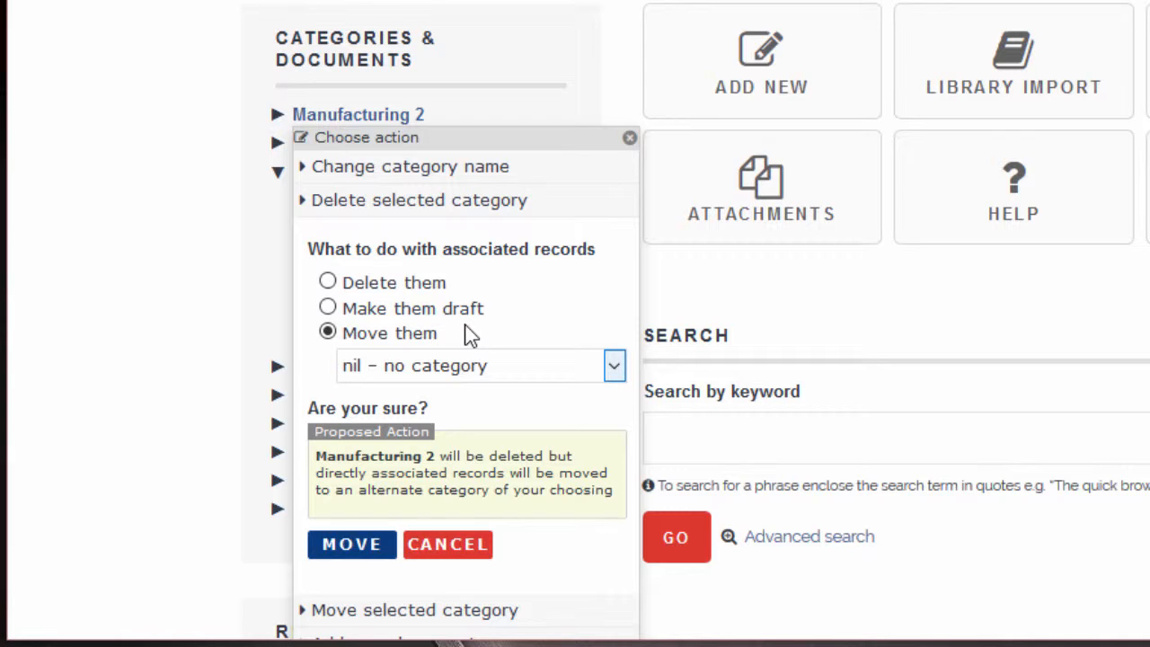
click(327, 282)
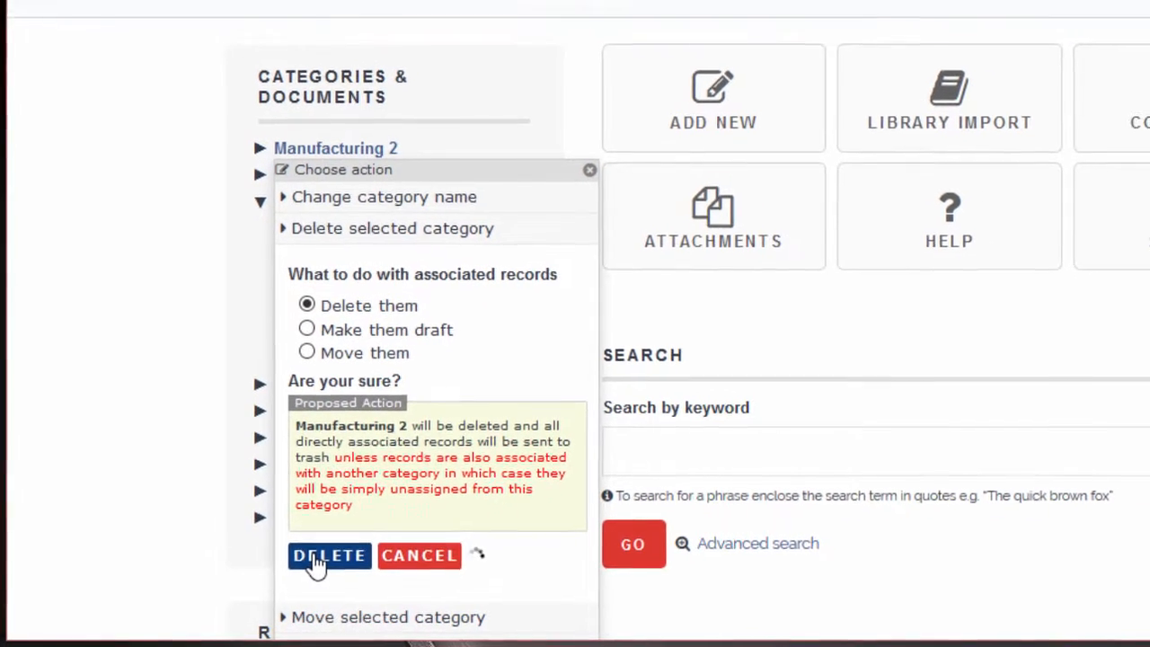
click(329, 555)
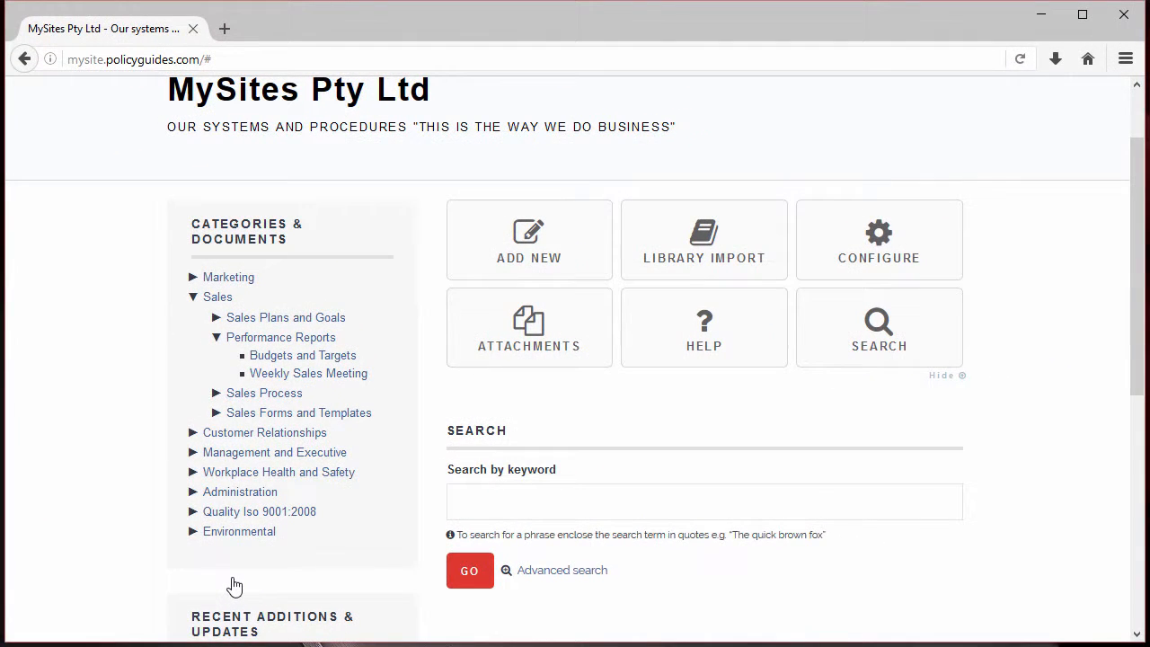
mouse_move(219, 297)
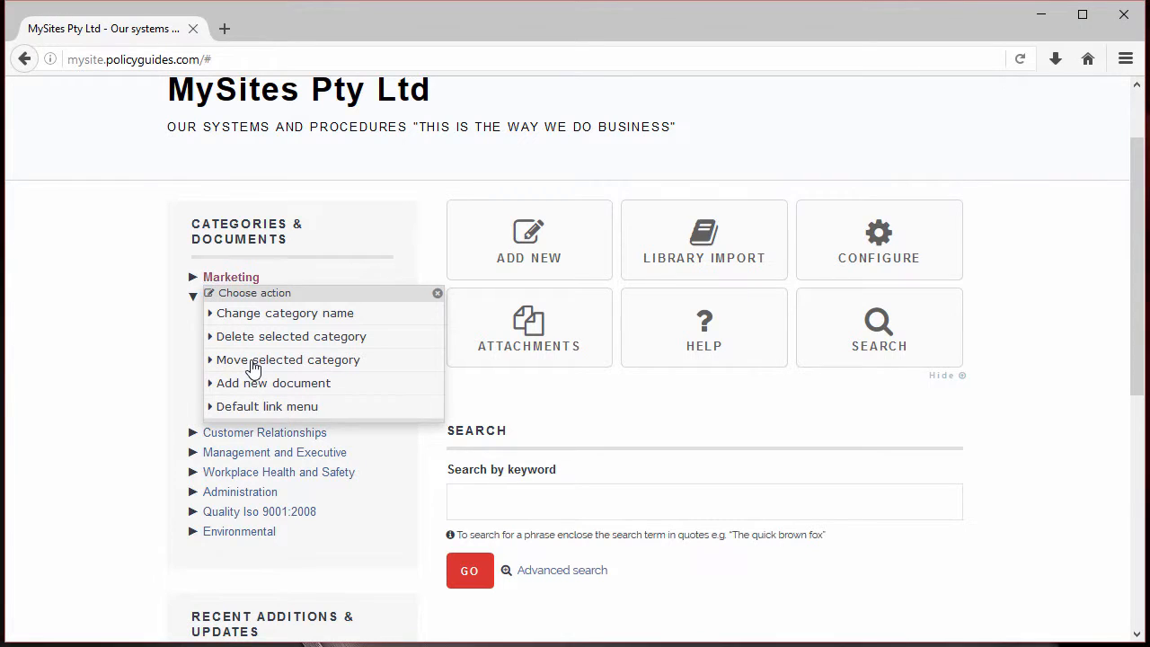
Move the Marketing category under Sales as its destination.
click(288, 360)
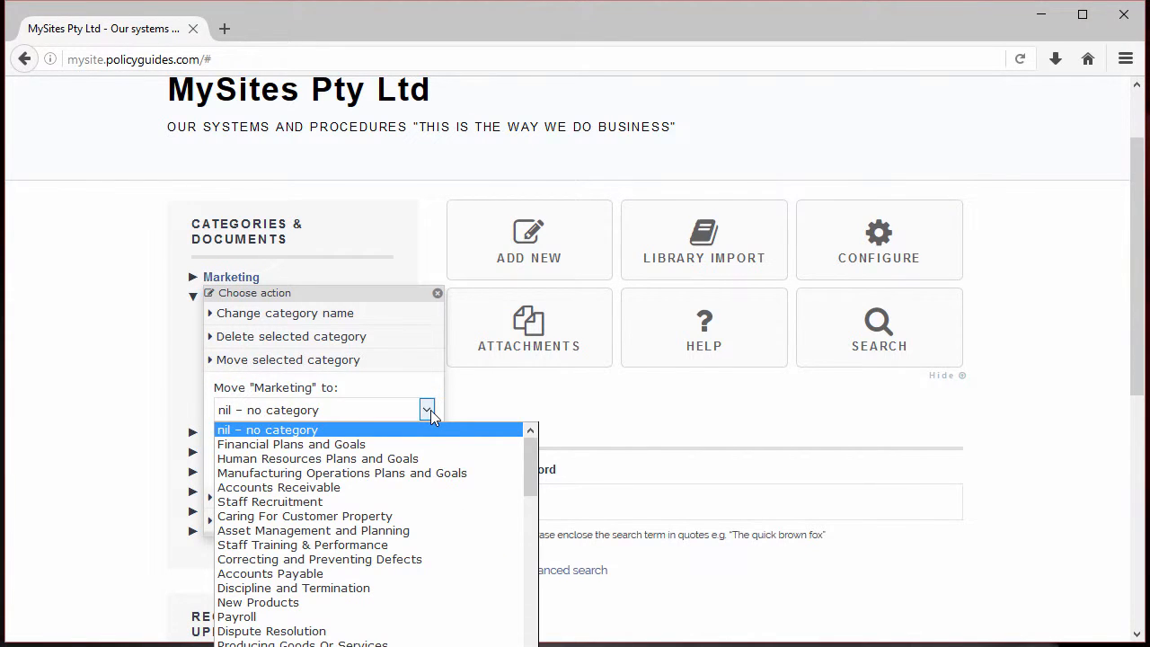
scroll(down, 3)
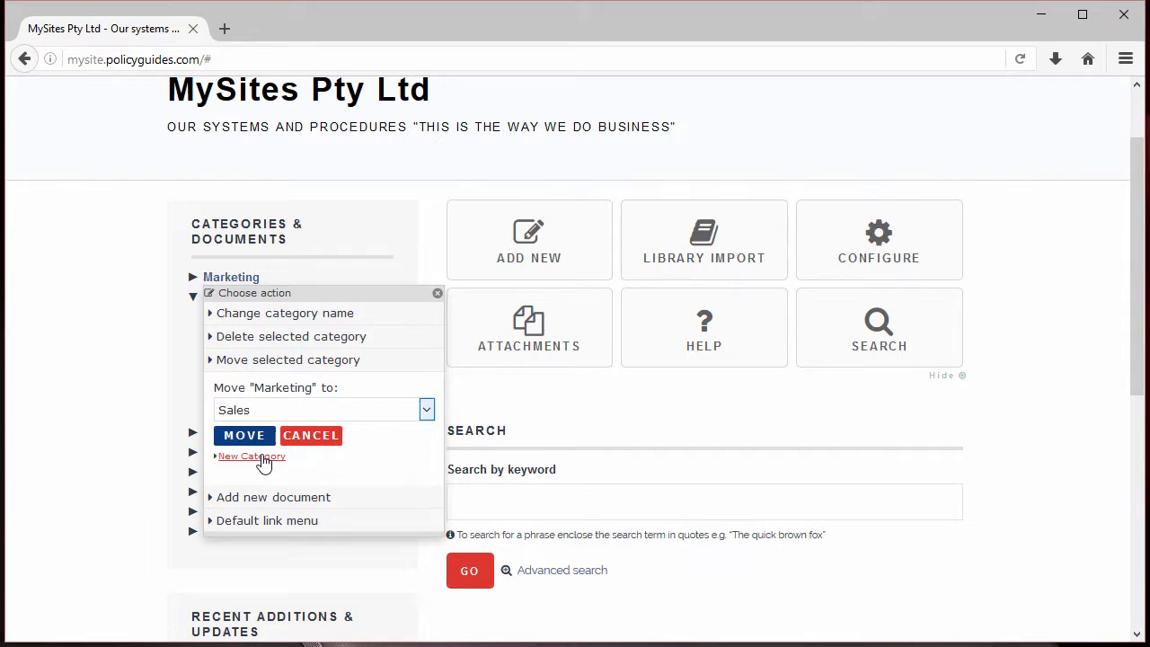
click(251, 457)
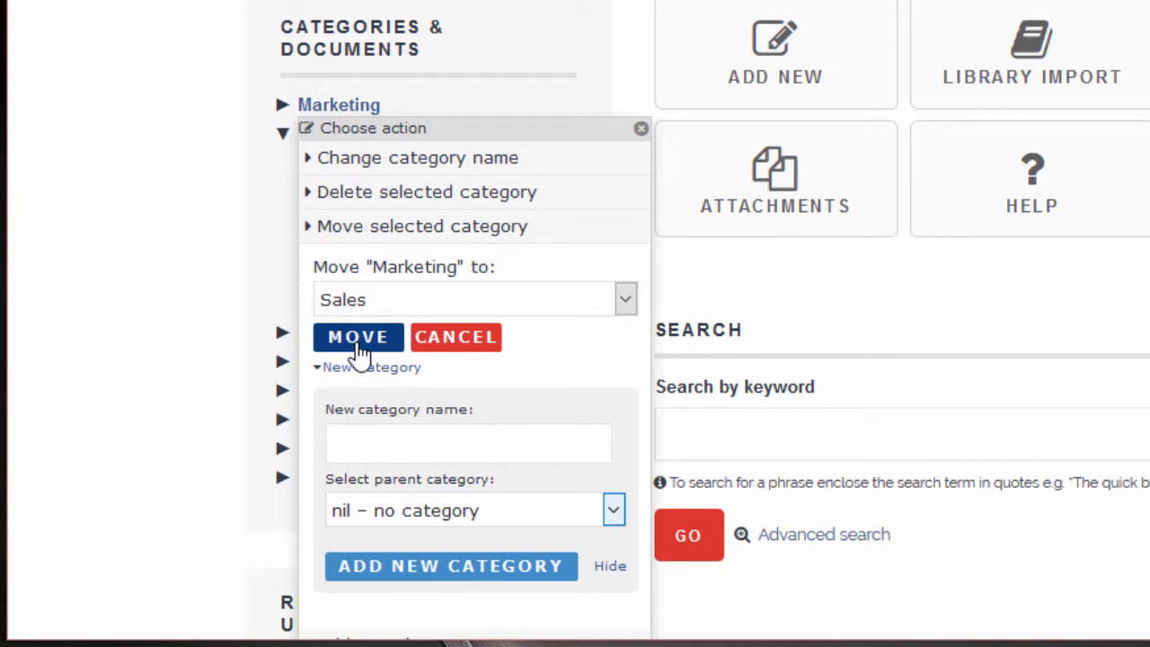
click(358, 338)
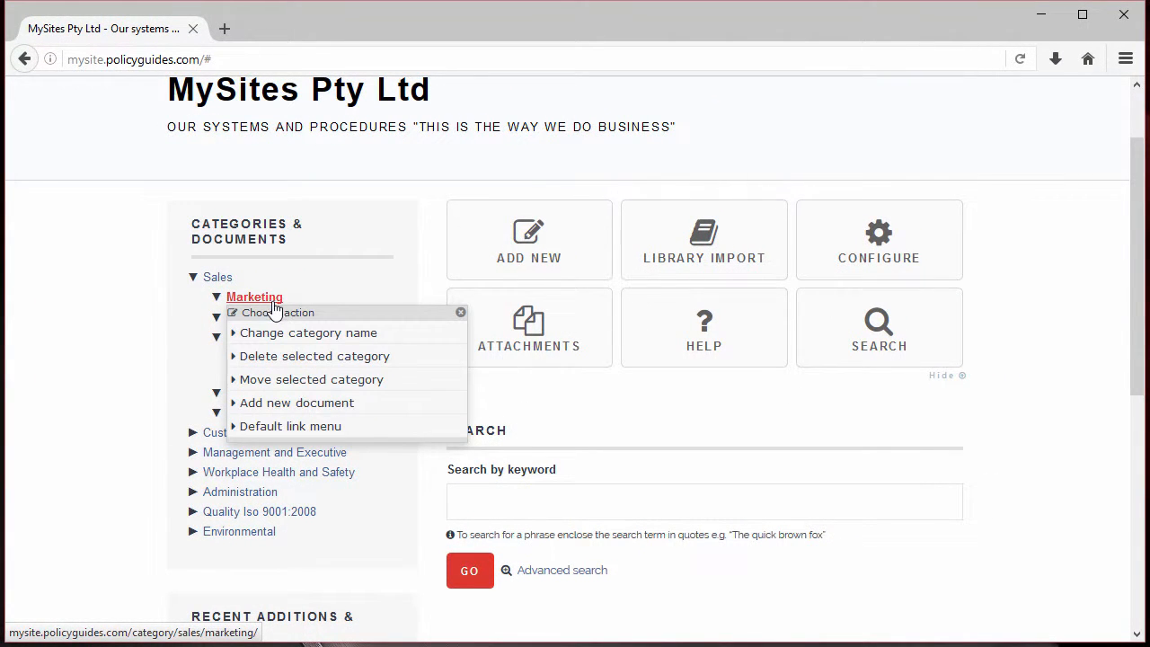
Add a new document named 'test' to the Marketing category and save it.
click(307, 332)
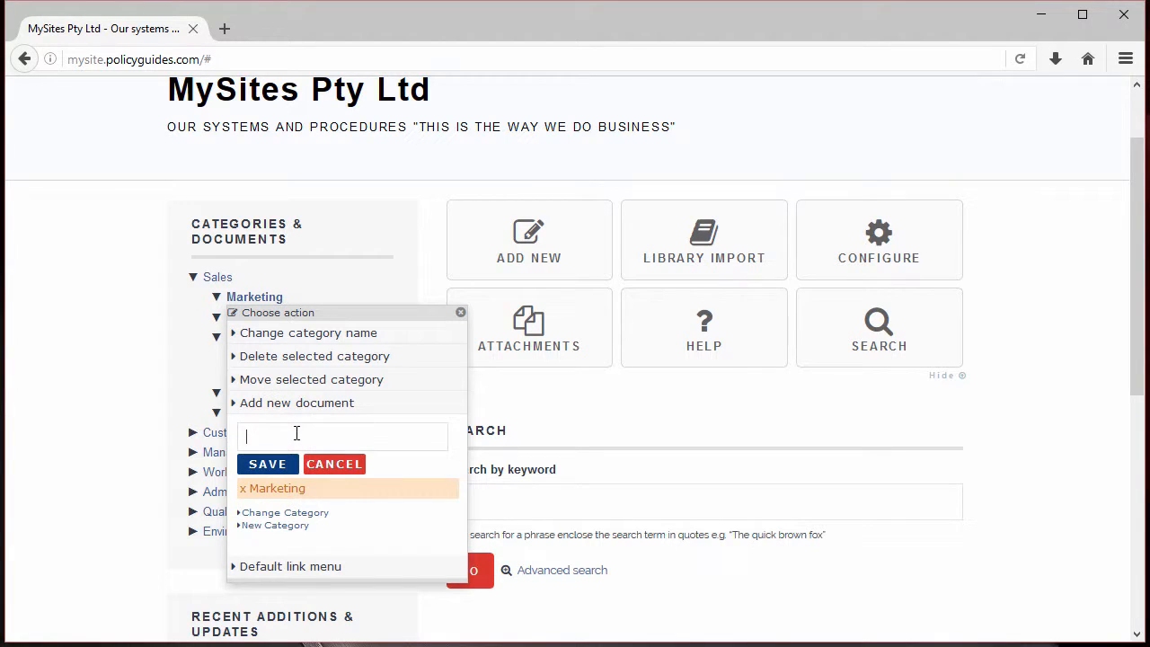
text(test)
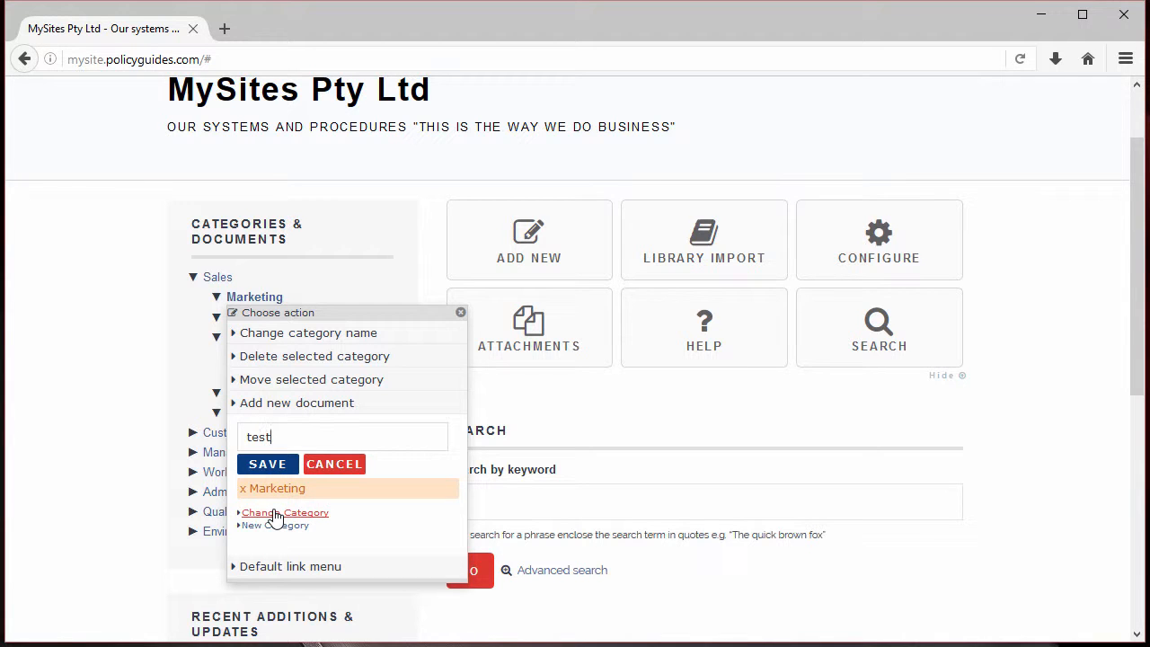
click(284, 512)
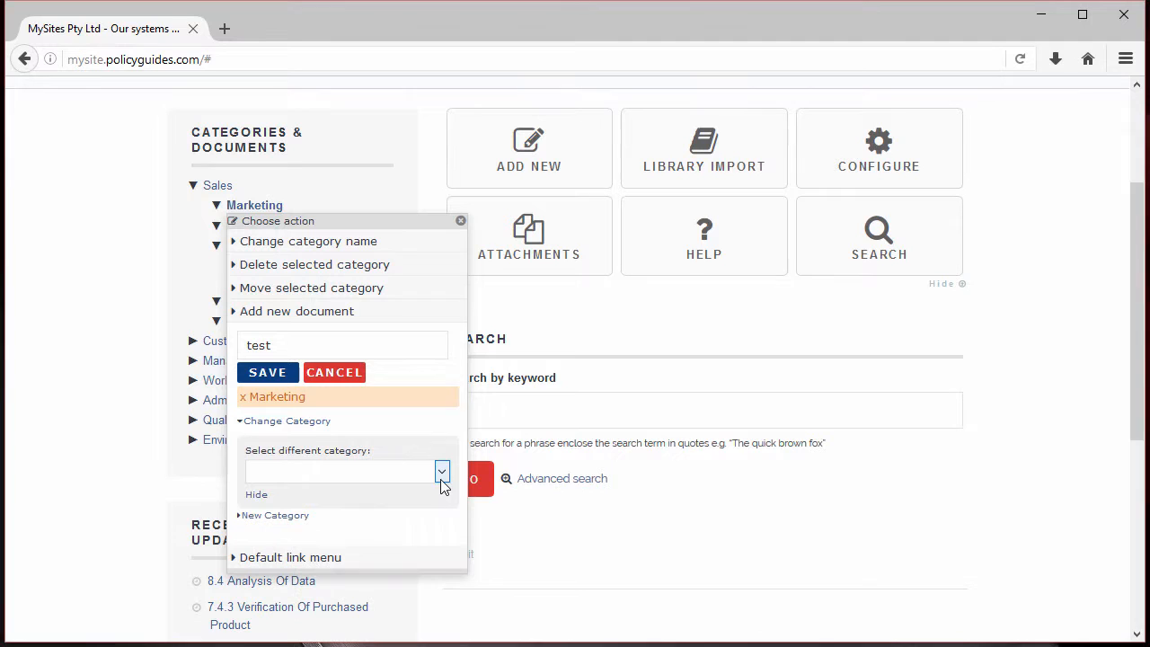
click(275, 513)
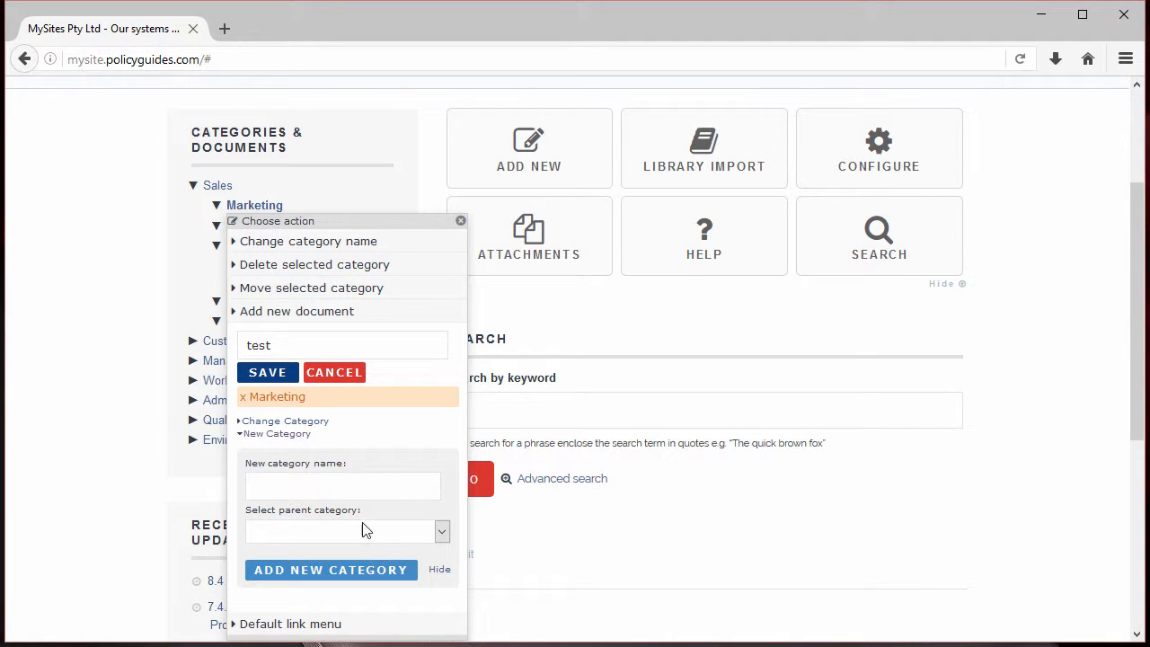
scroll(down, 3)
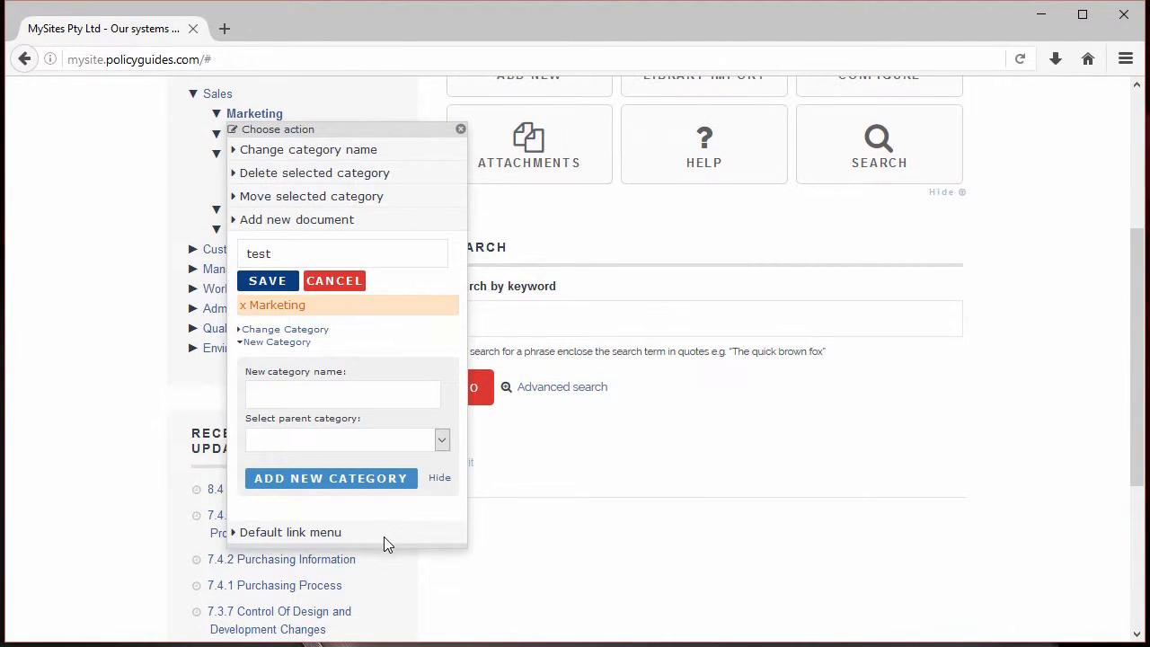
mouse_move(302, 439)
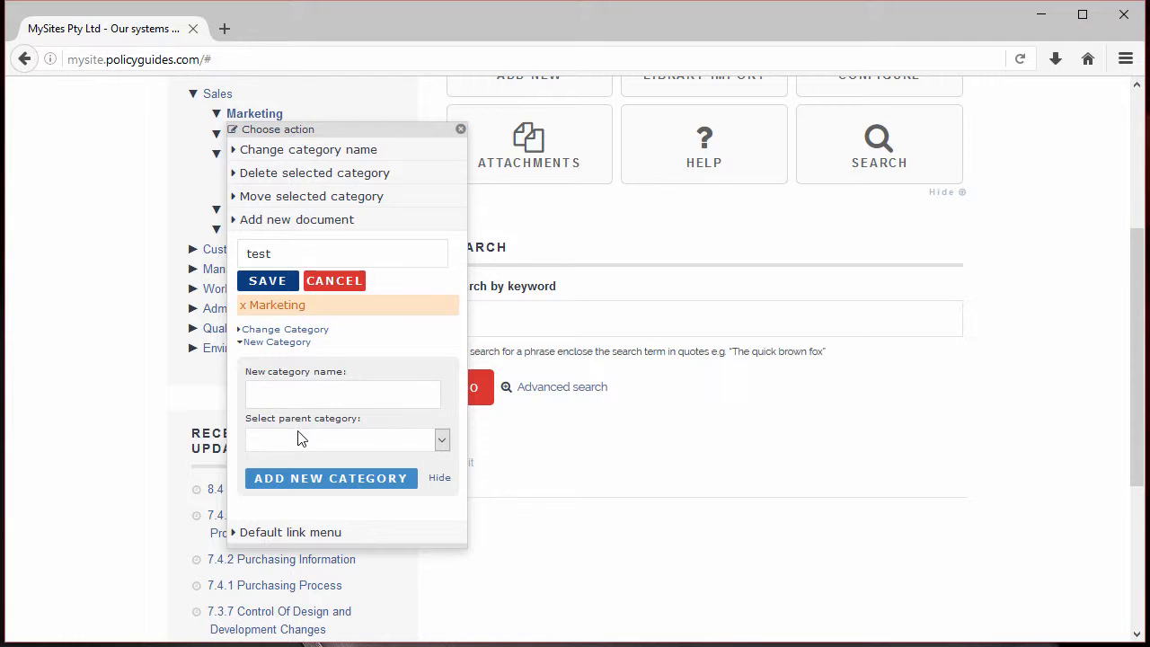
click(442, 440)
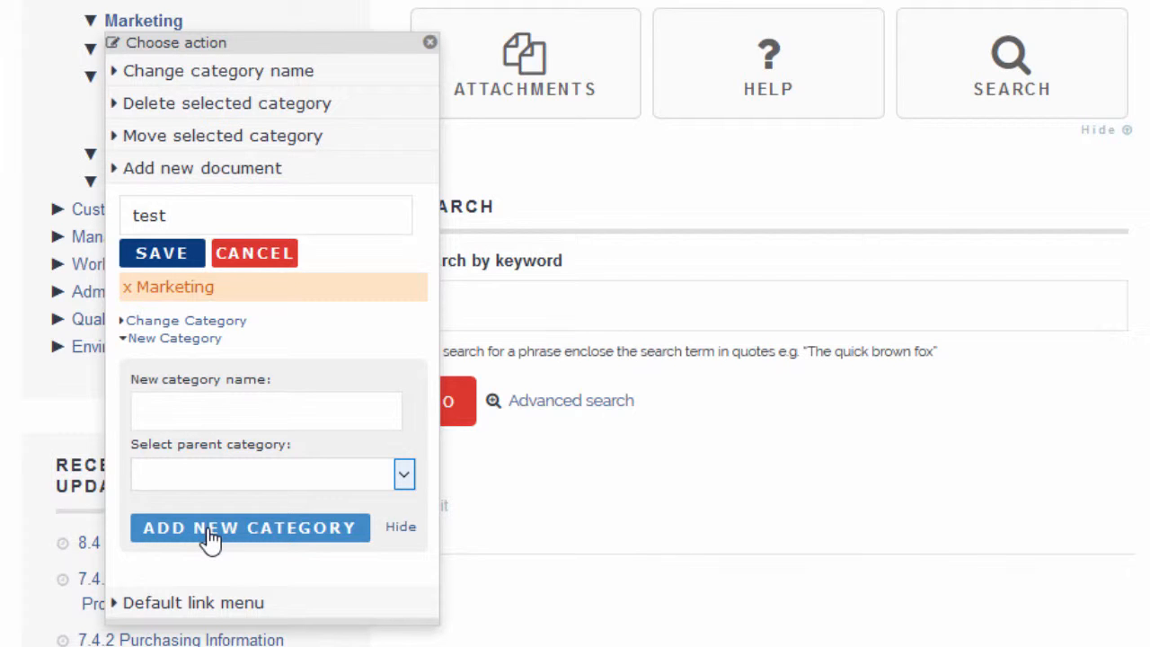
mouse_move(162, 264)
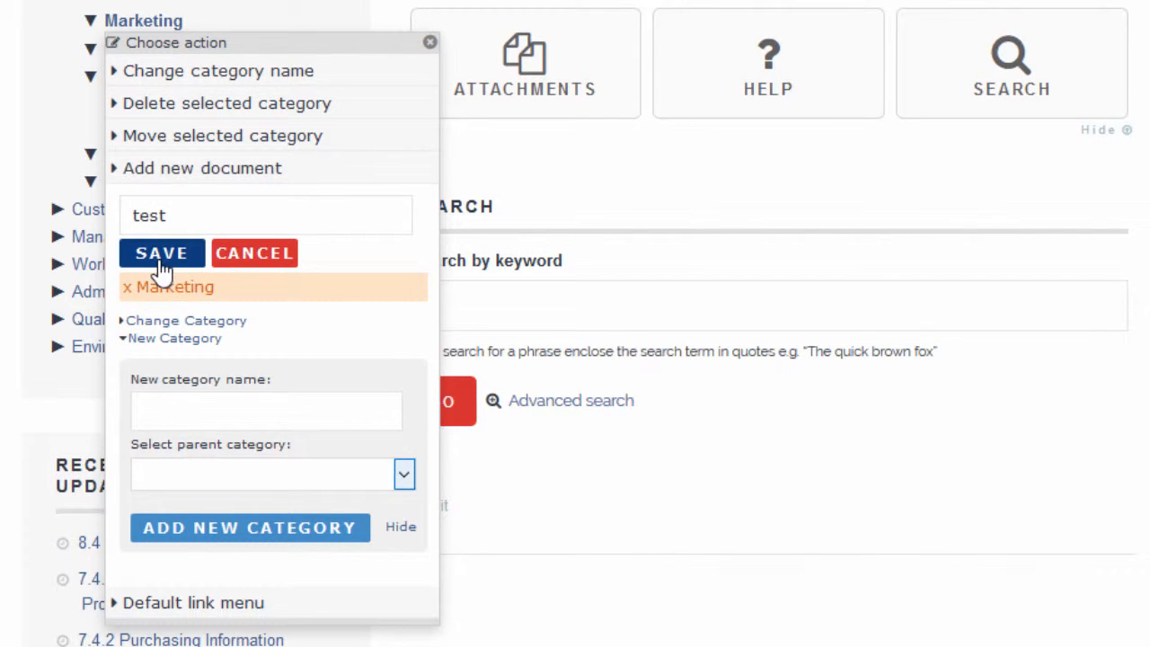
click(161, 251)
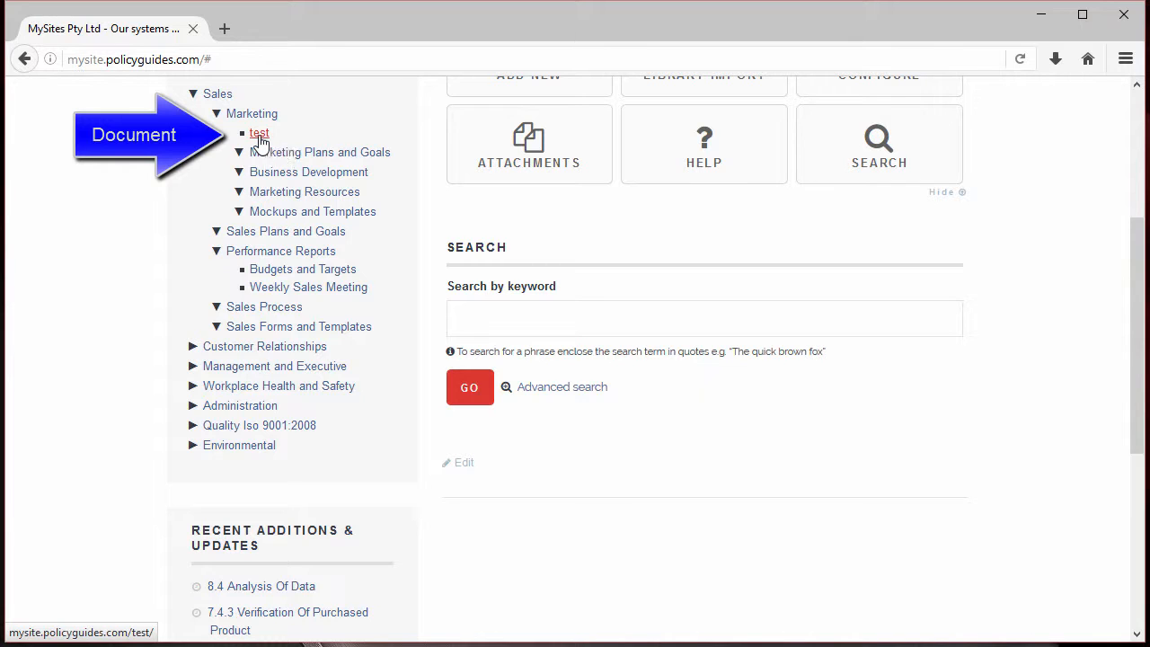
Open the 'test' document in the editor in a new tab and switch to it.
click(258, 133)
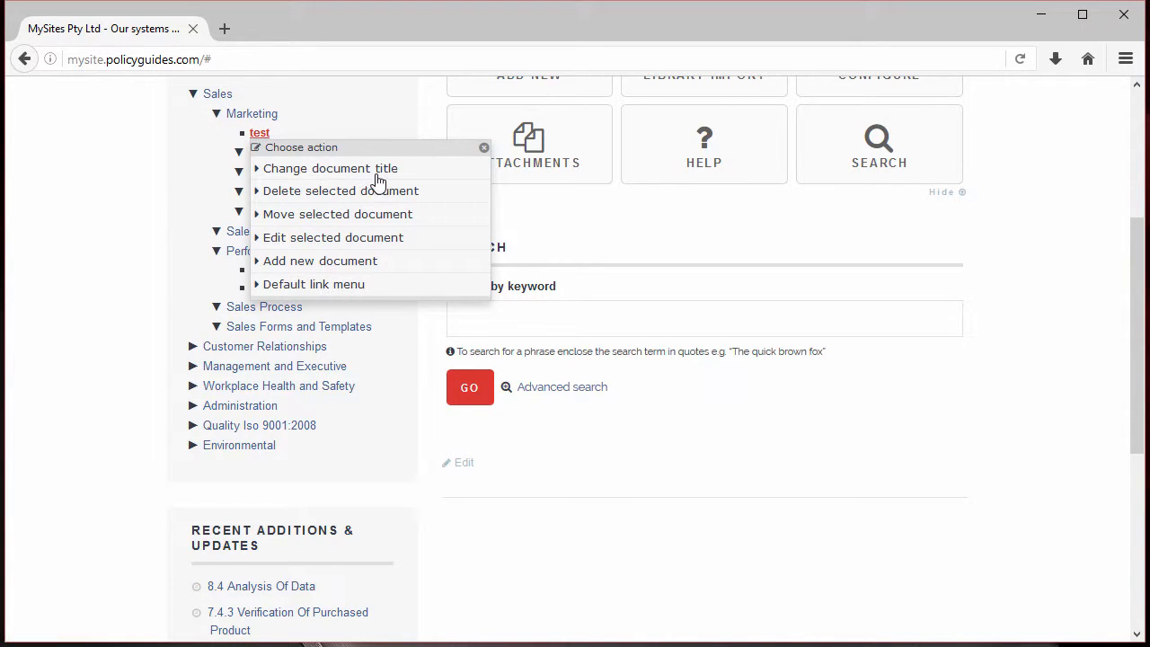
mouse_move(434, 178)
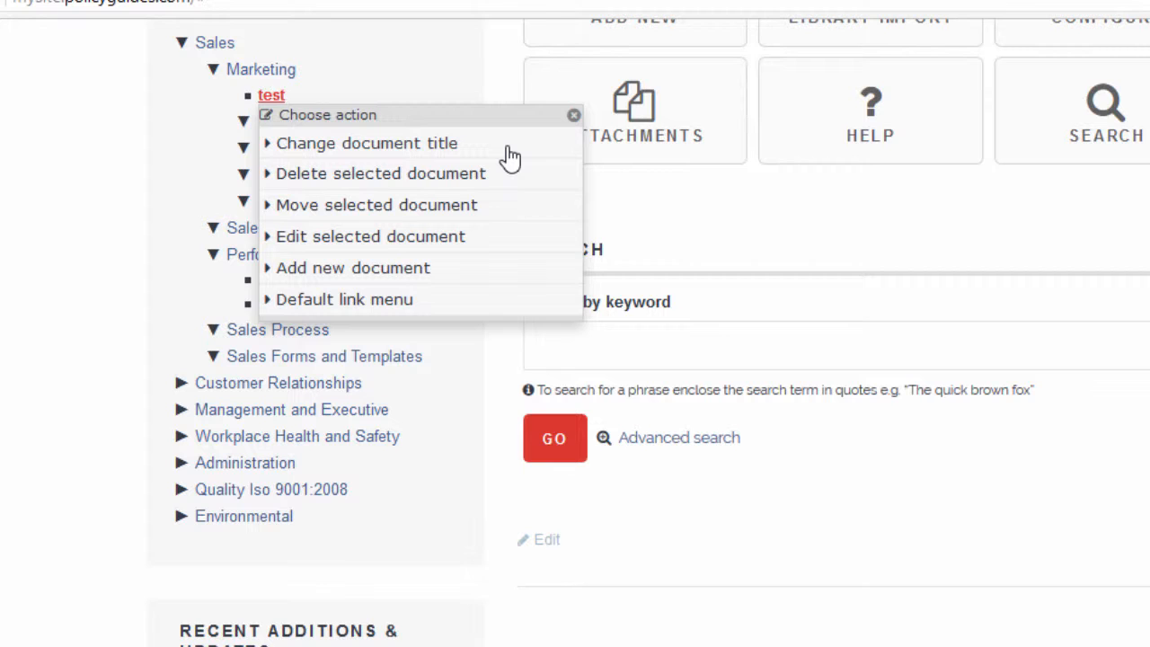
mouse_move(510, 208)
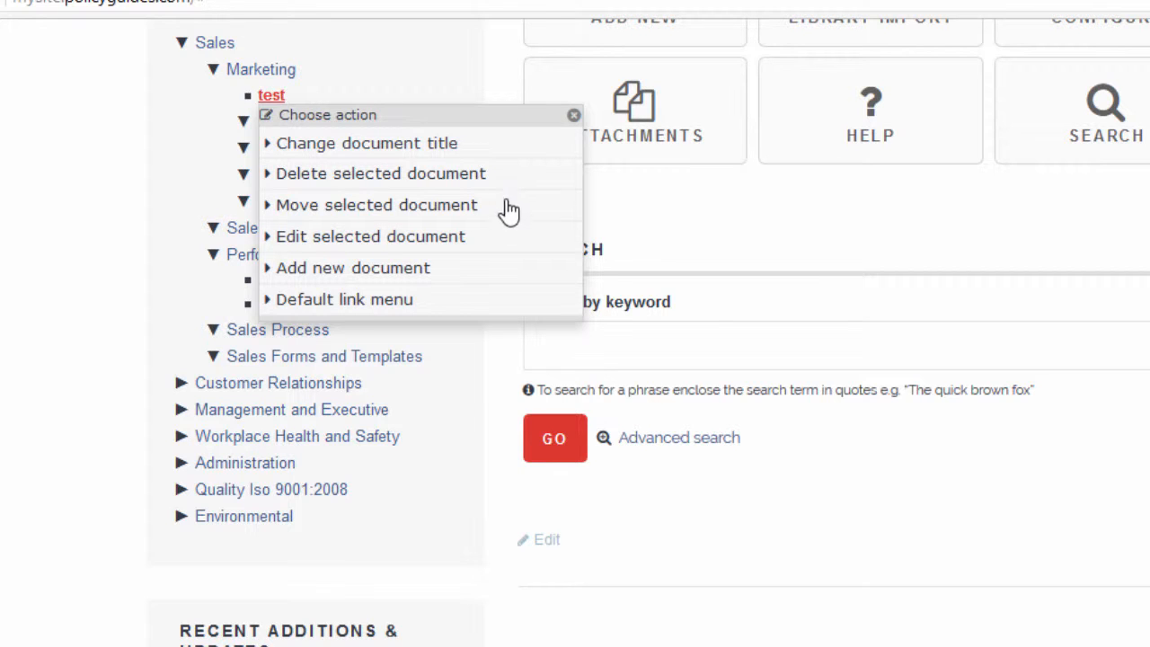
mouse_move(506, 280)
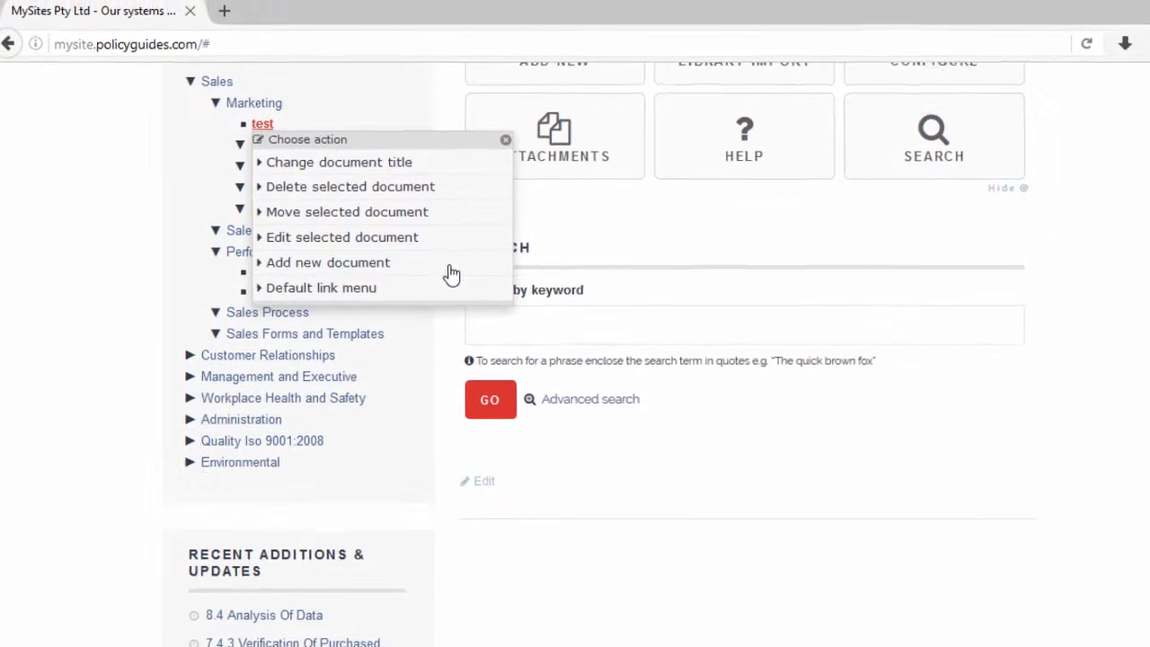
click(342, 237)
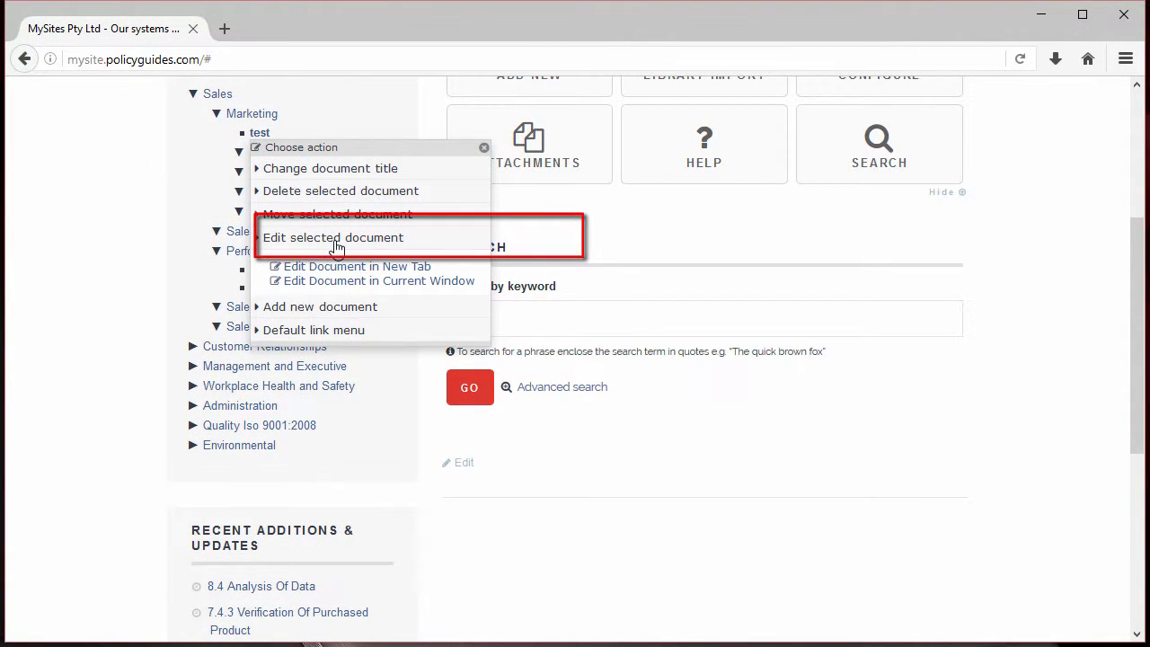
click(358, 266)
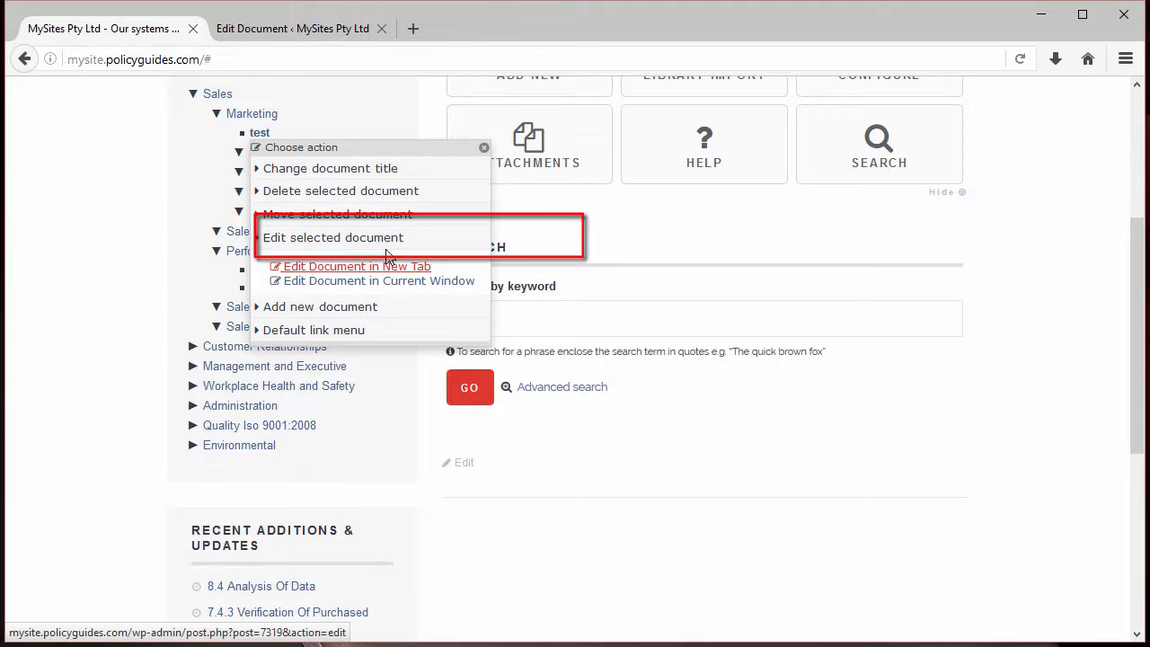
click(356, 266)
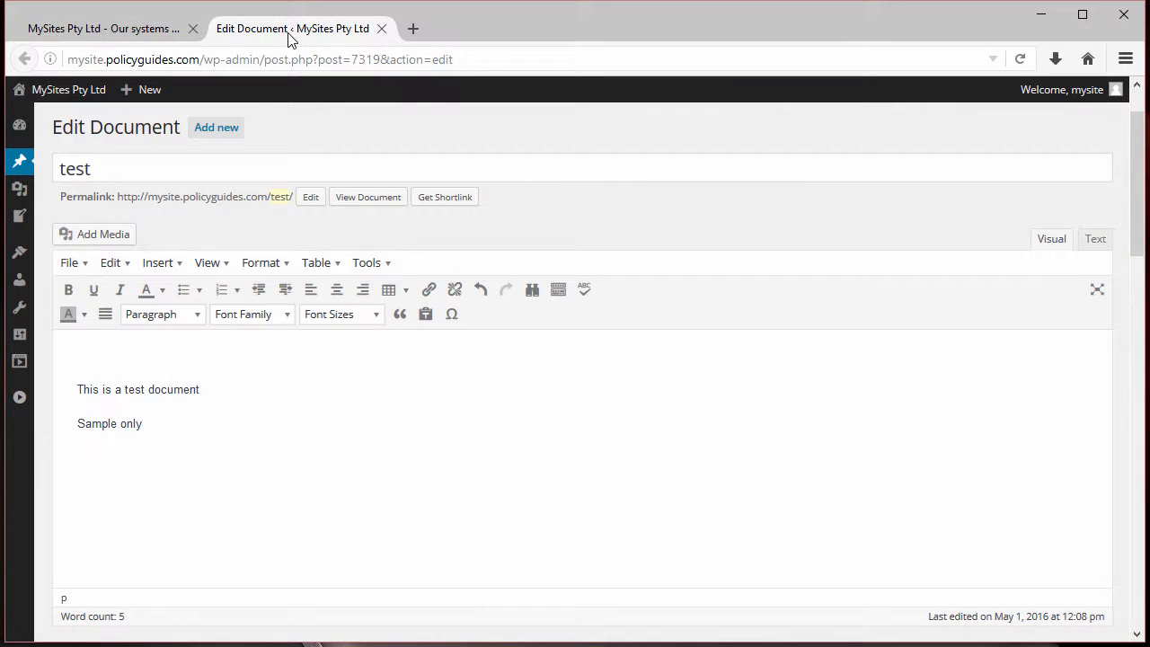
Format the line 'This is a test document' as Heading 2.
click(200, 390)
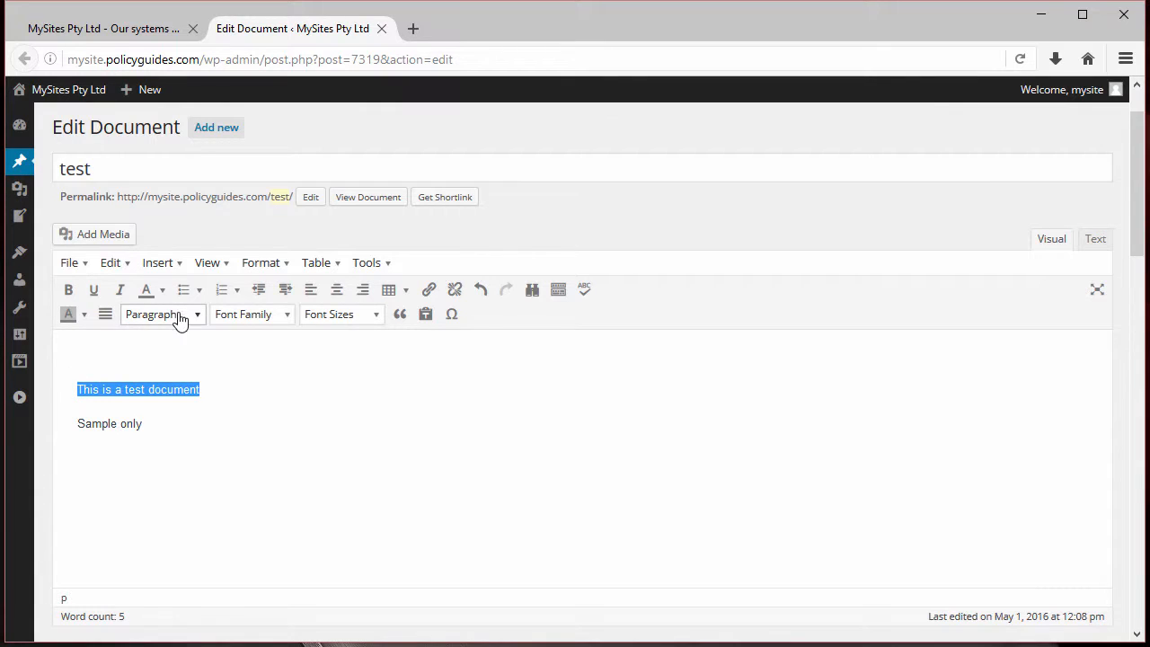
click(162, 312)
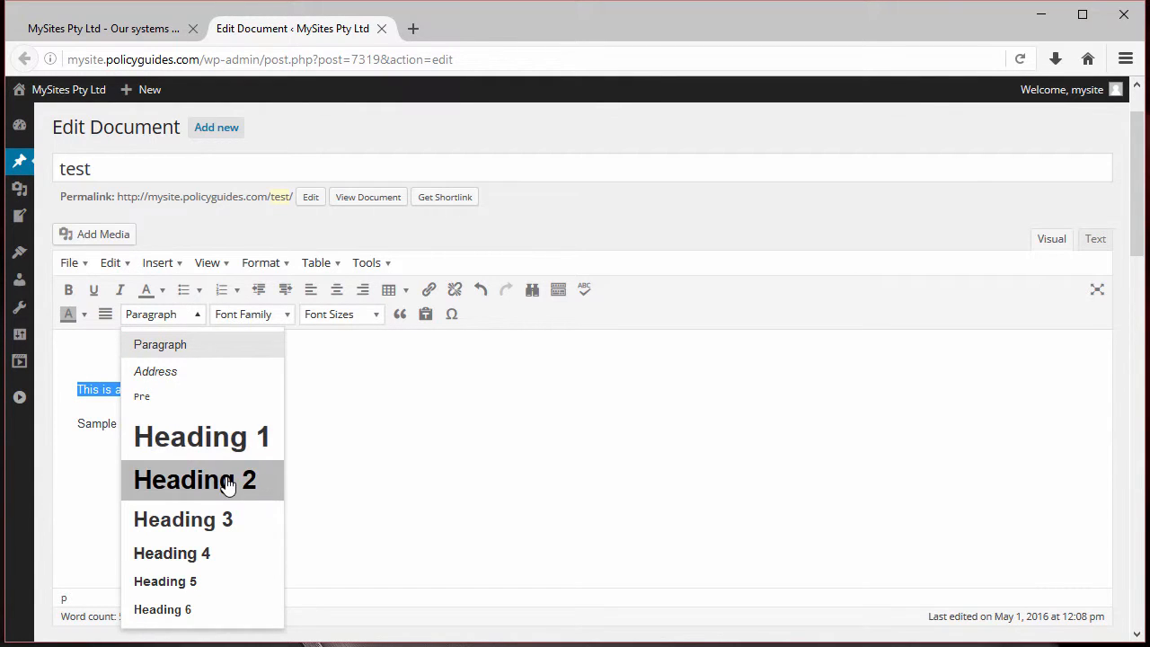
click(201, 482)
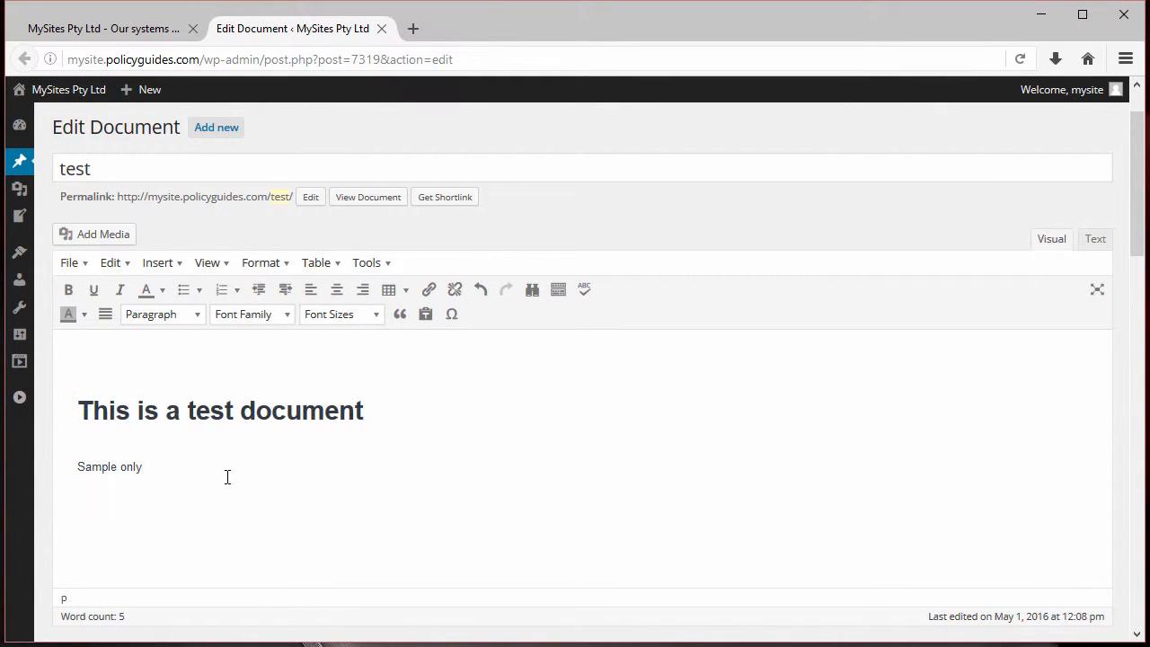
mouse_move(183, 90)
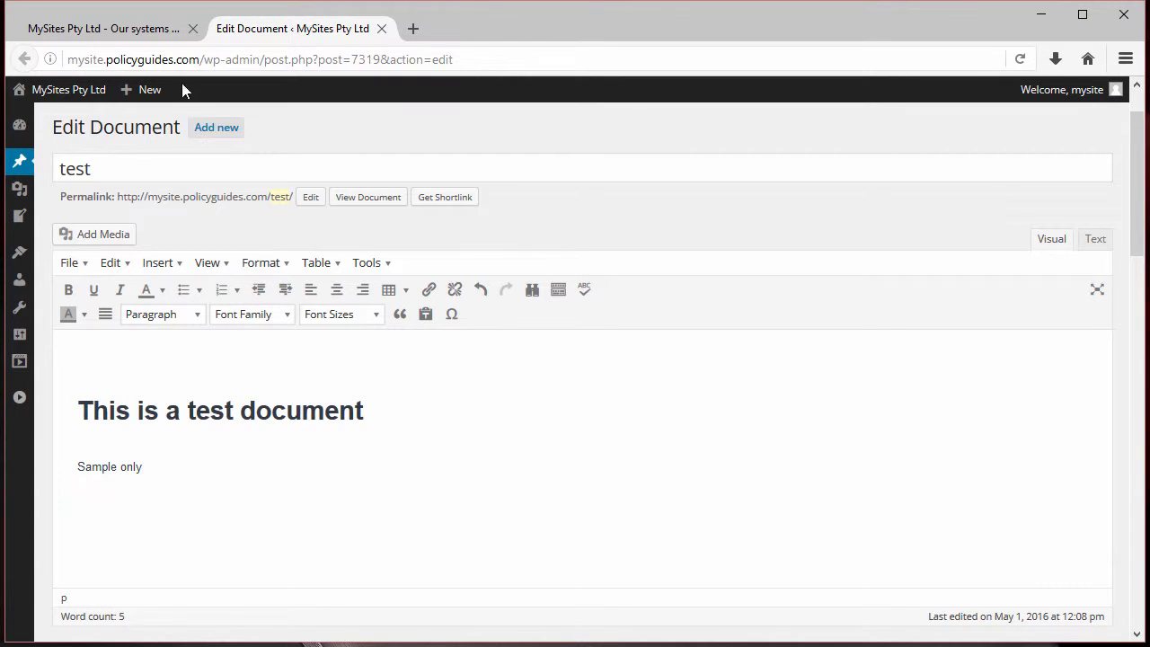